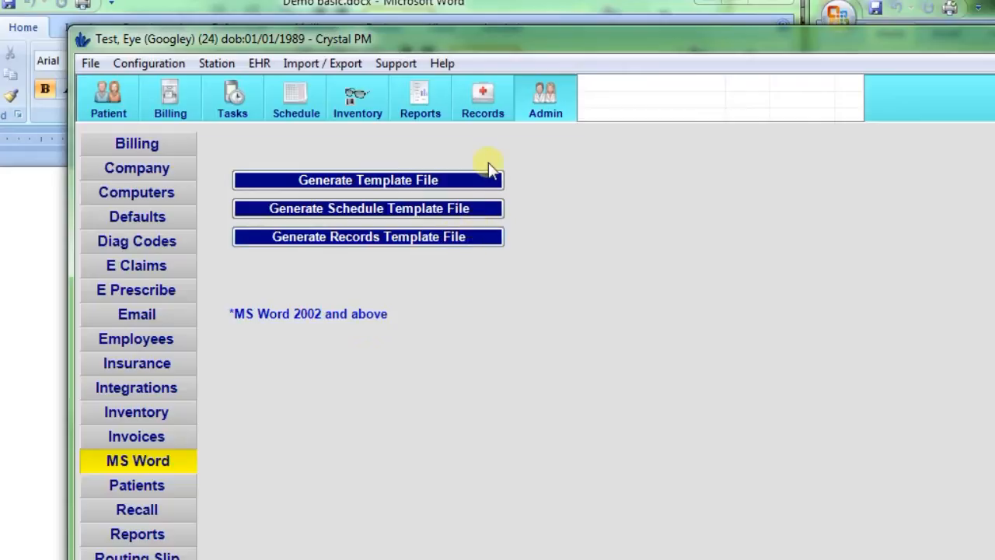
mouse_move(490, 187)
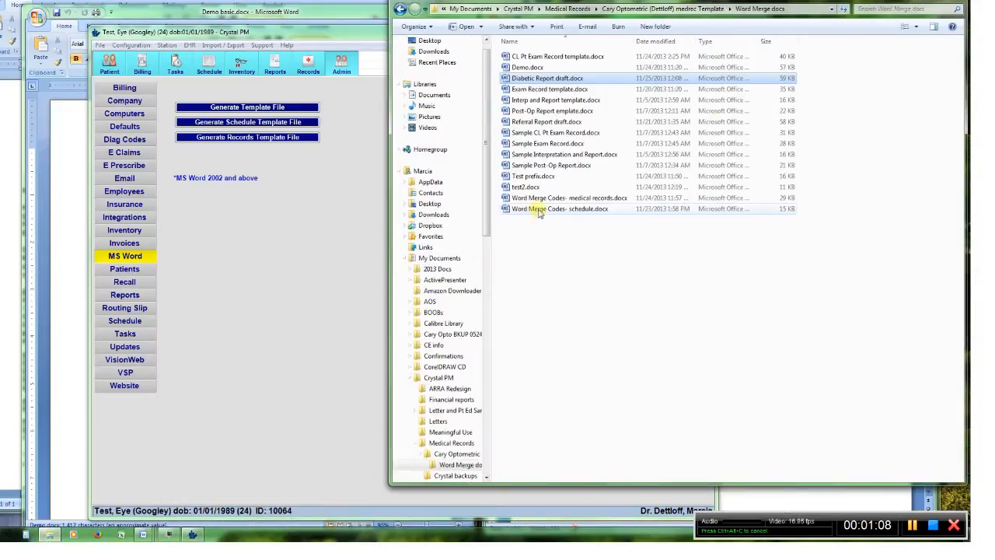
Step: Open Diabetic Report draft.docx and accept the SQL data source prompt
double_click(548, 77)
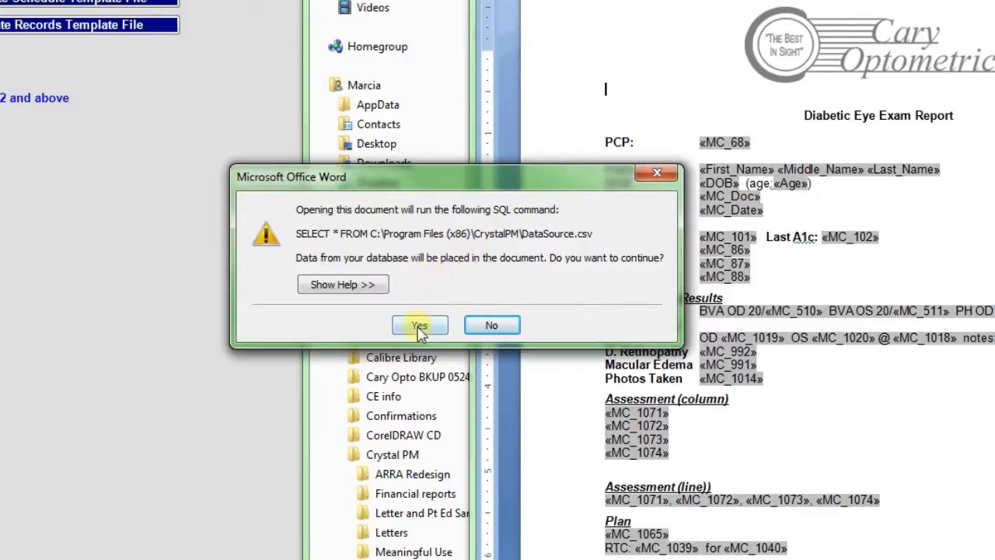
click(419, 325)
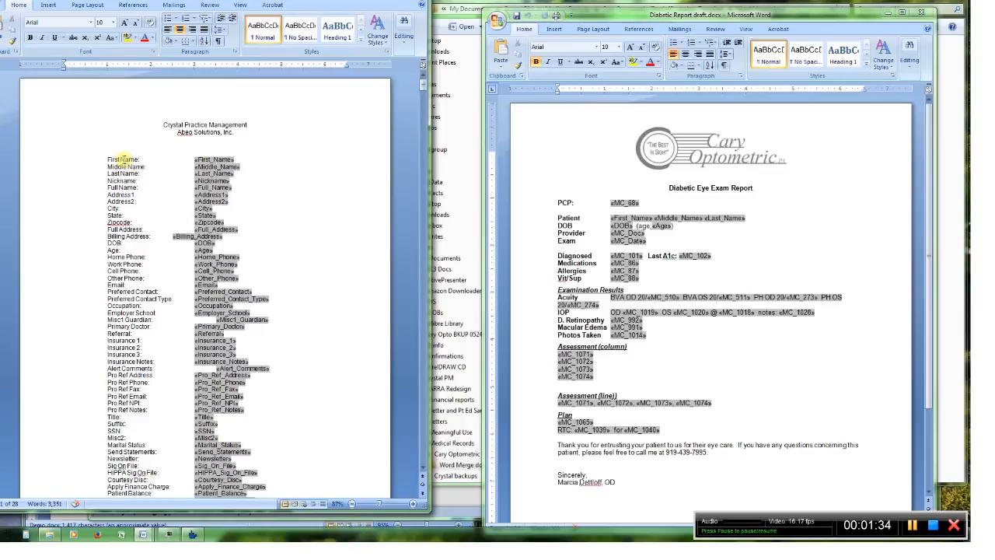
double_click(215, 159)
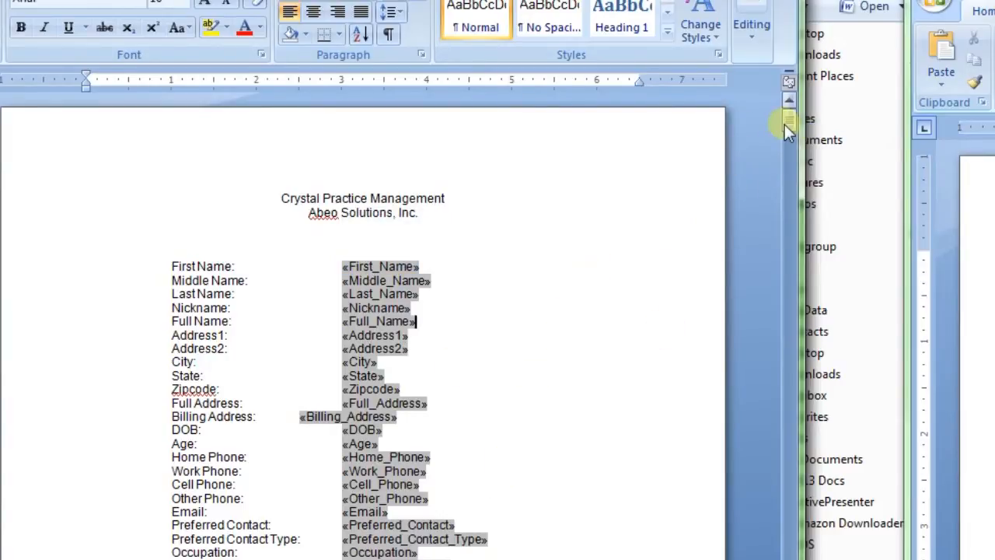
scroll(down, 3)
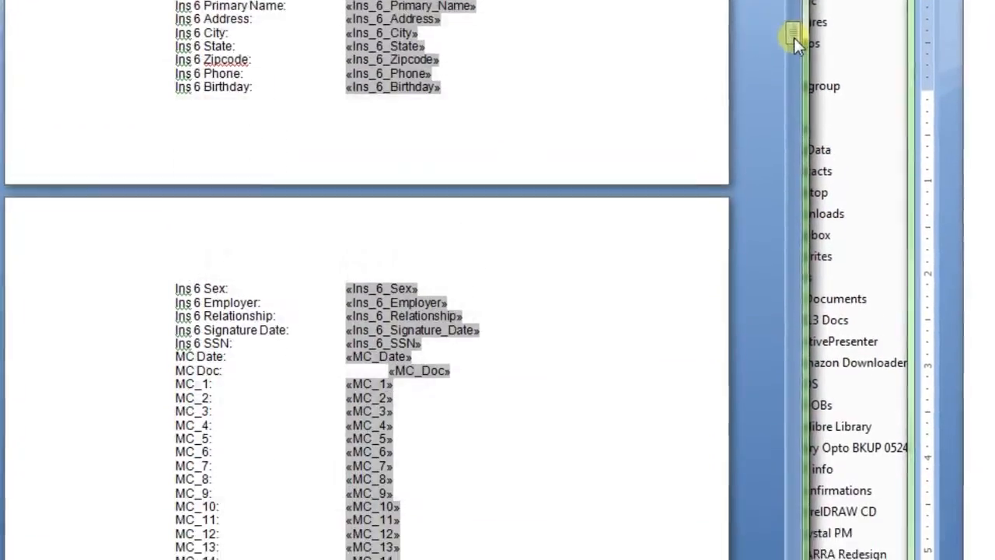
scroll(down, 3)
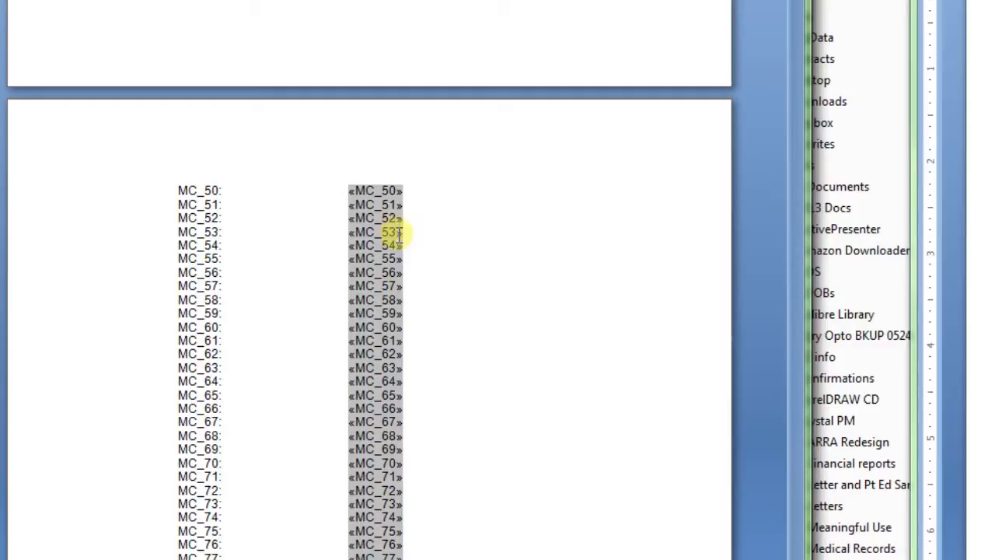
scroll(down, 3)
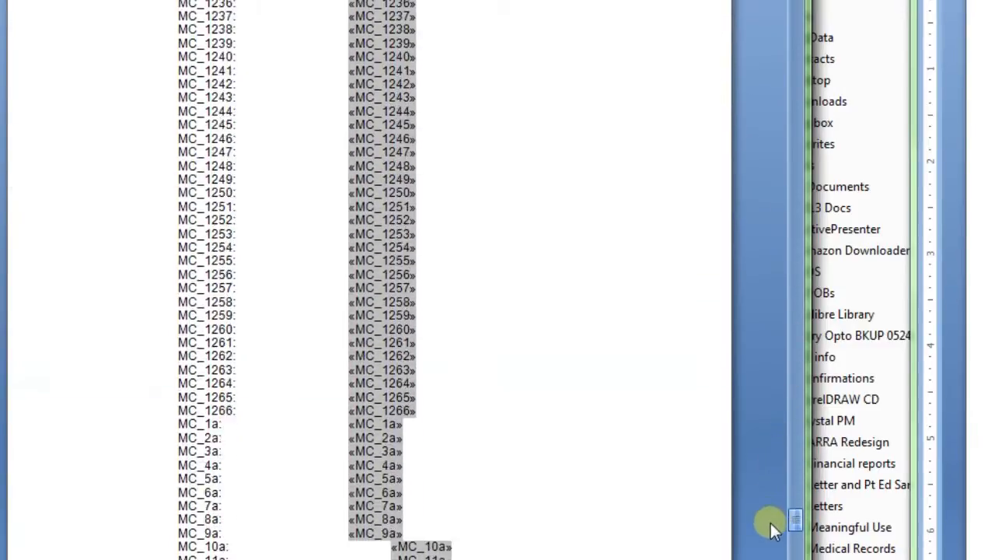
scroll(down, 3)
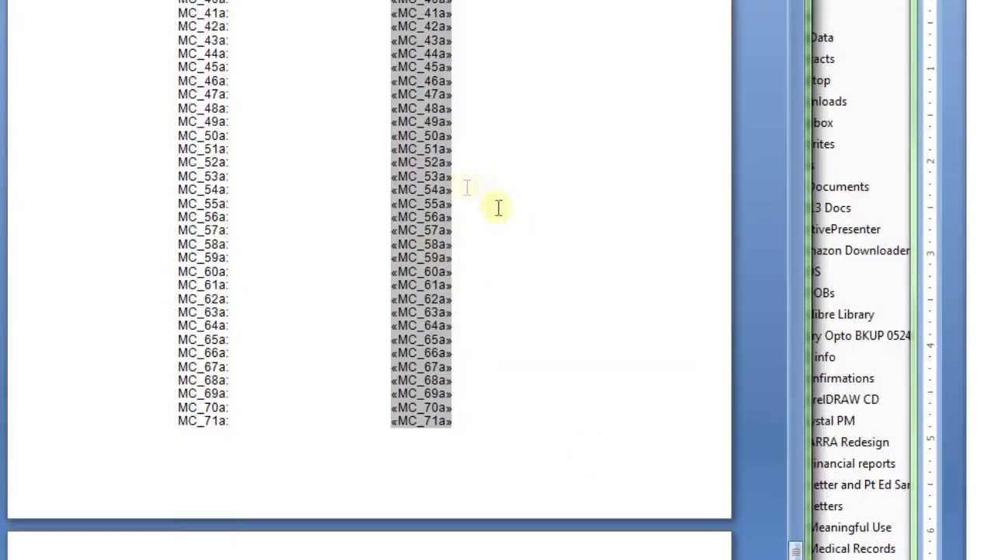
mouse_move(494, 218)
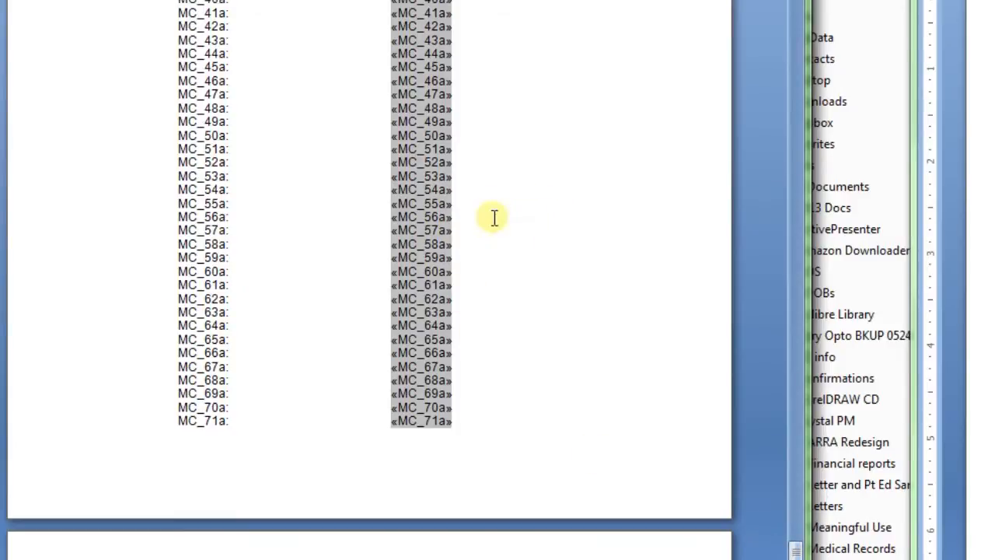
mouse_move(737, 473)
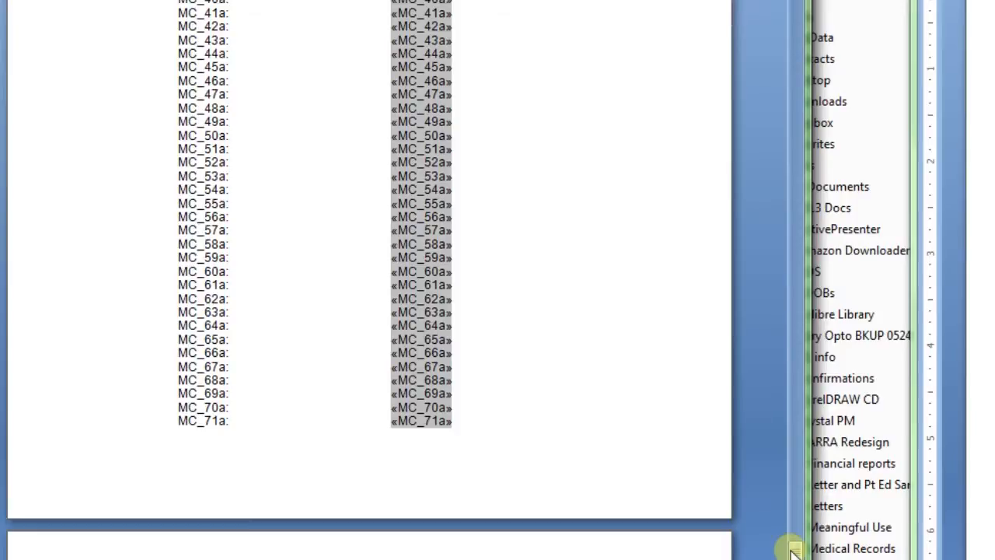
scroll(down, 3)
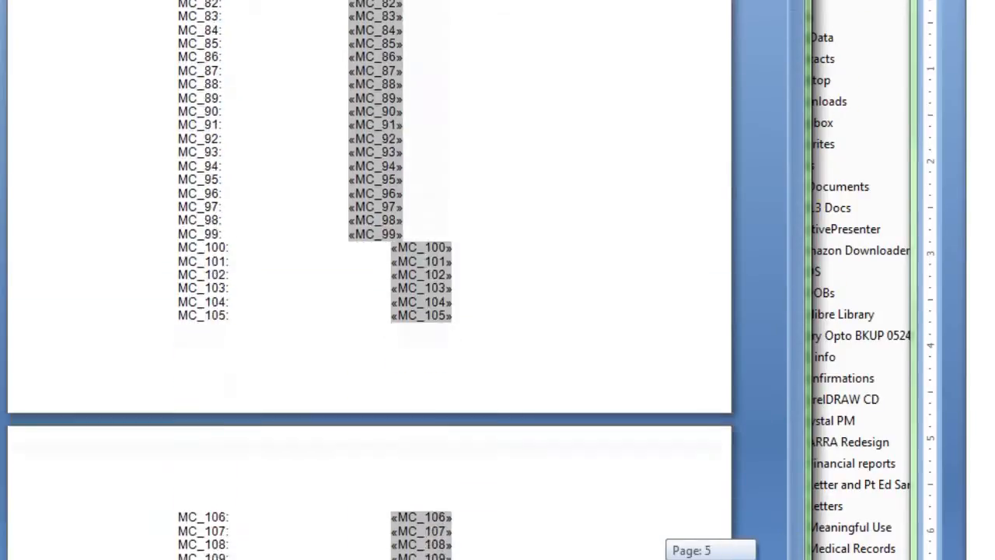
scroll(down, 3)
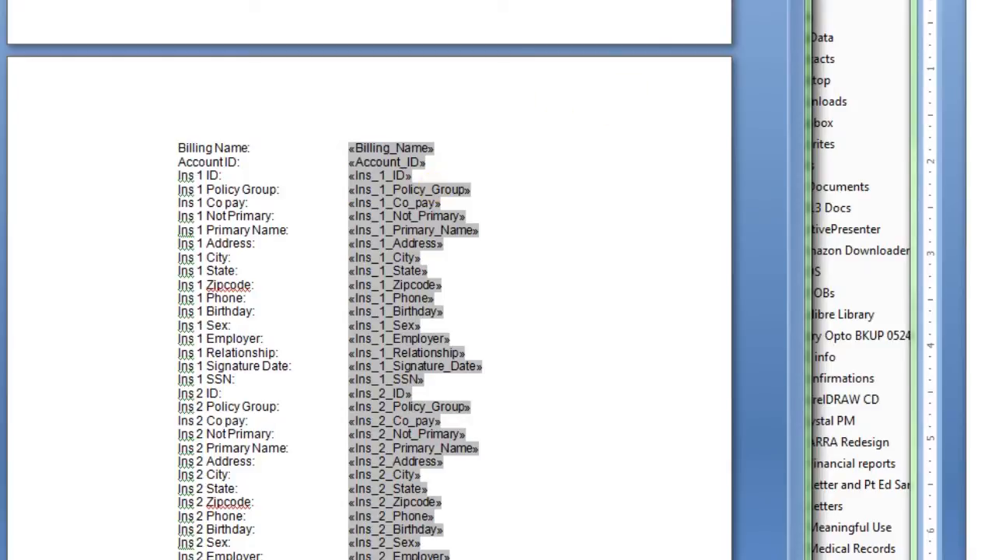
scroll(down, 3)
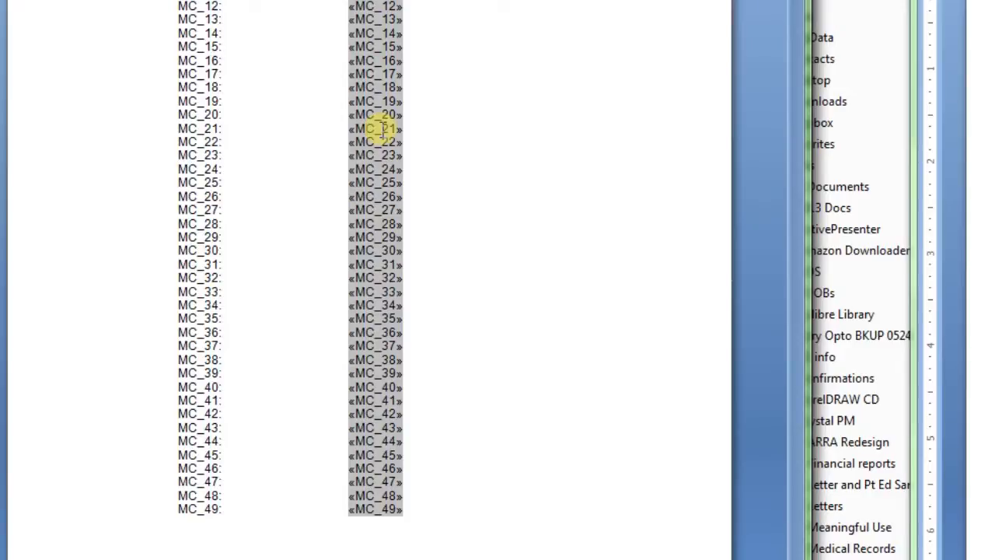
Step: Review the MC_21 merge field's Edit Field options and close the dialog unchanged
right_click(377, 128)
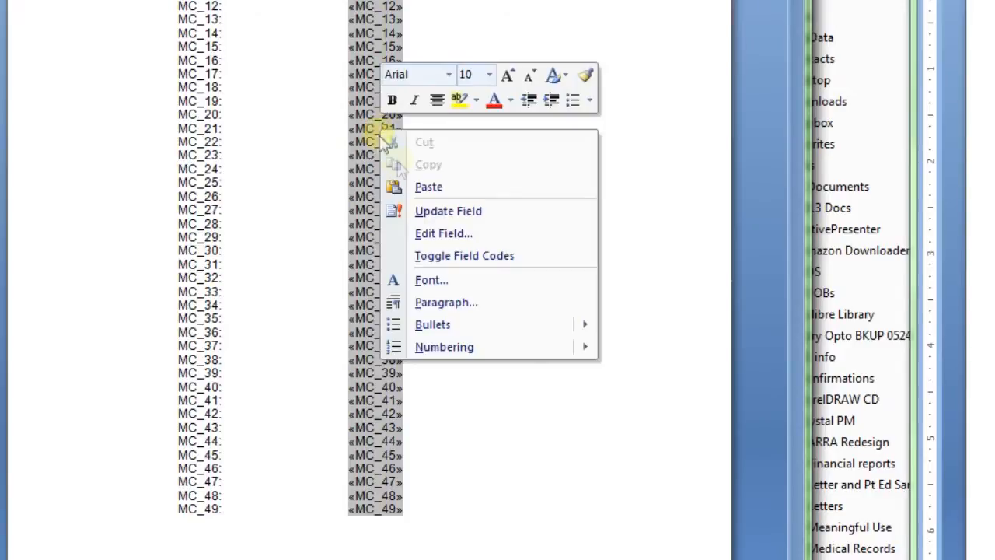
mouse_move(463, 233)
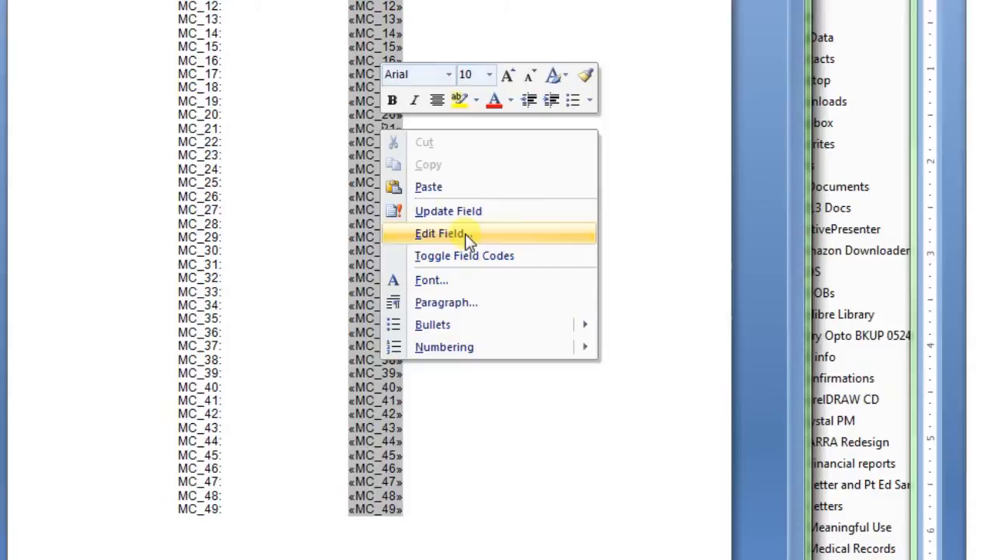
click(441, 233)
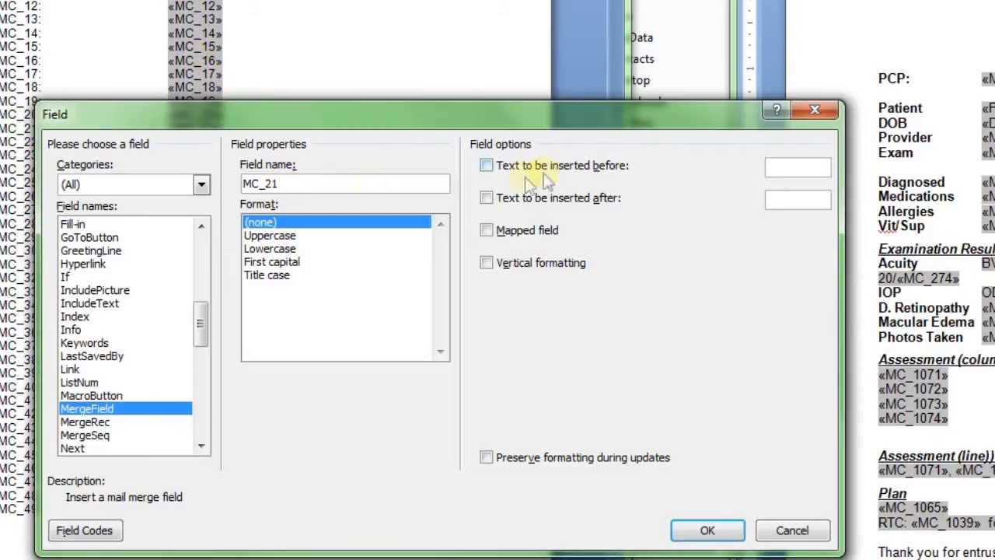
mouse_move(634, 175)
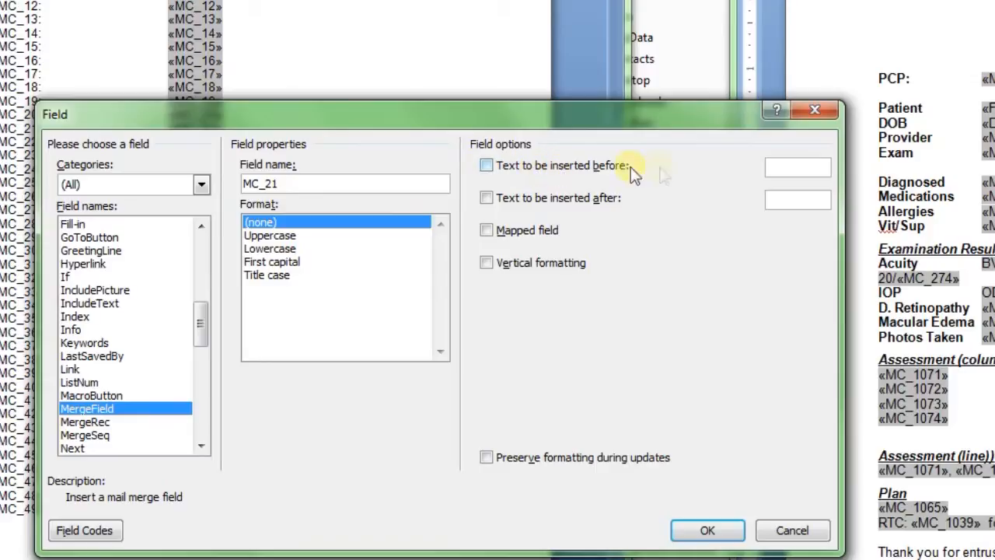
mouse_move(799, 166)
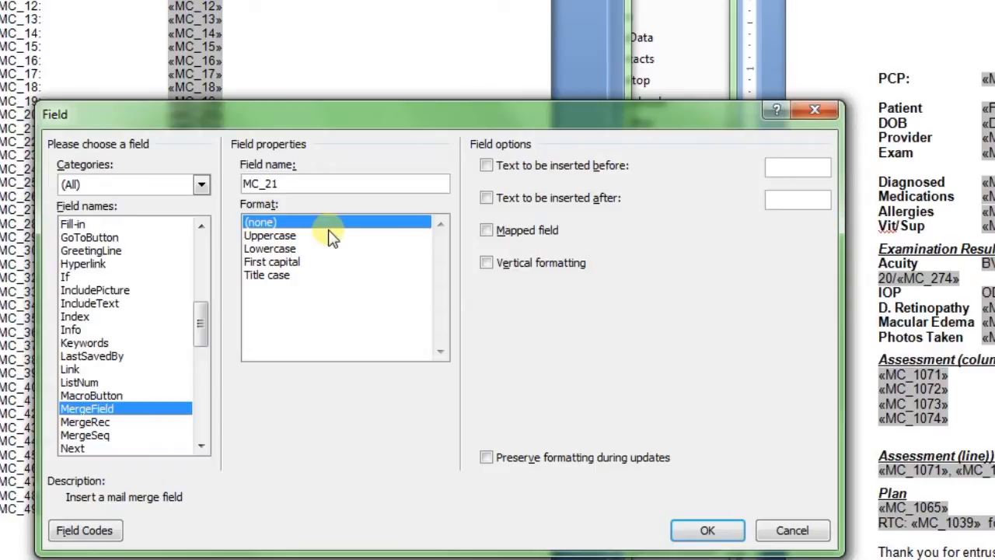
mouse_move(325, 232)
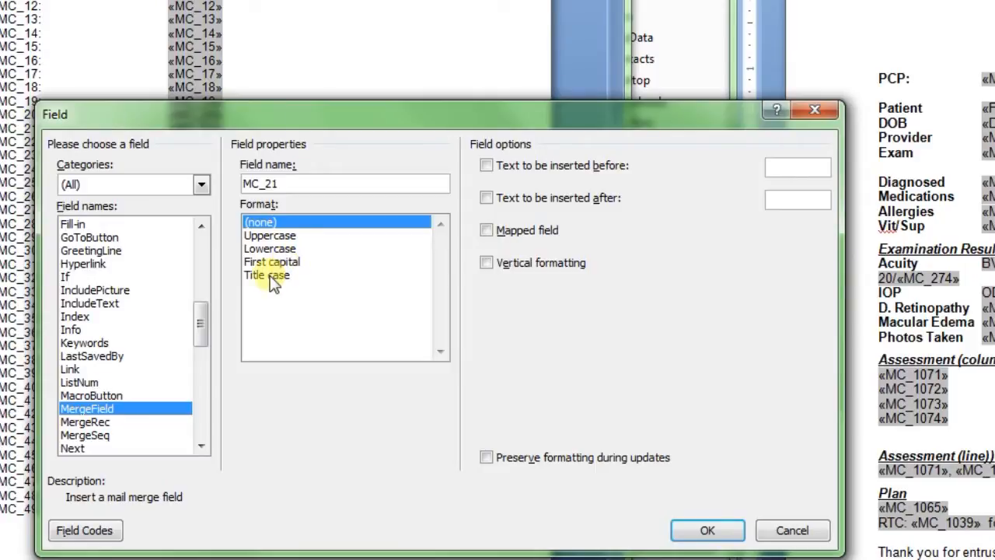
mouse_move(288, 264)
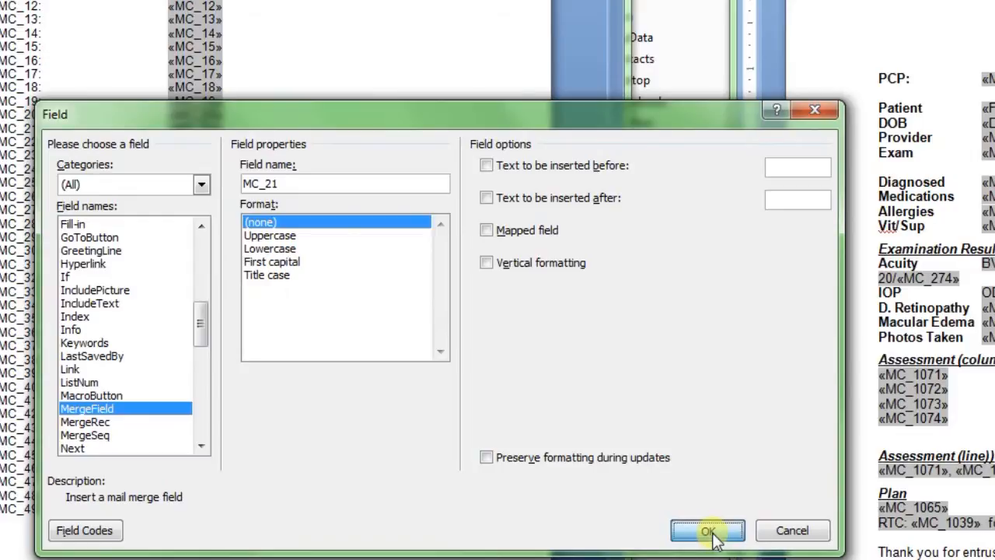
click(706, 530)
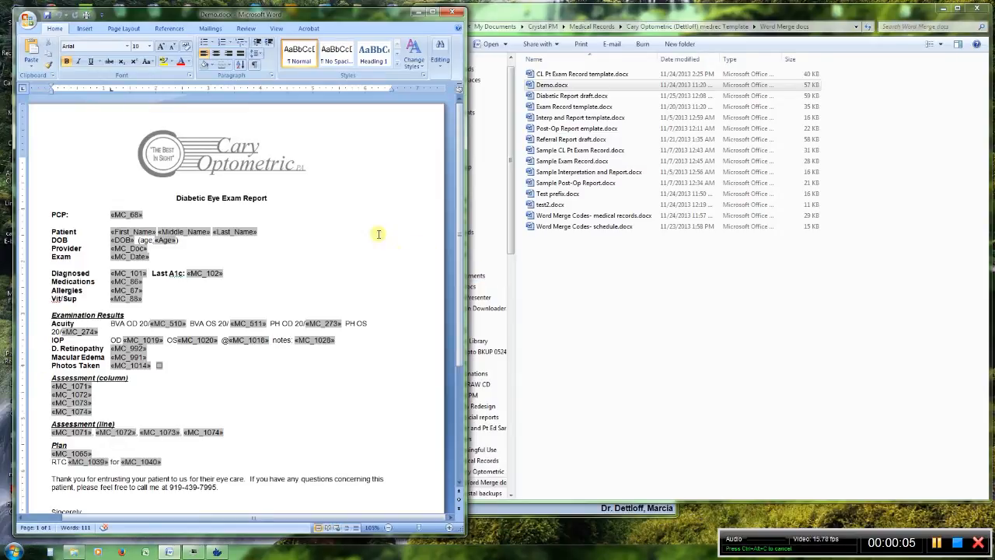
Step: Open Diabetic Report 1, verify Advanced field shading is Always, then open a report file
click(29, 20)
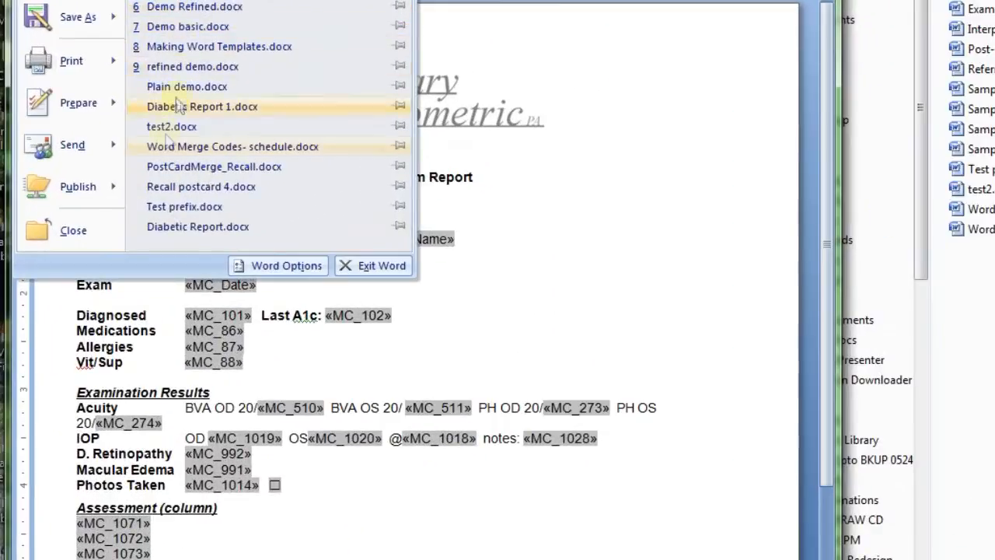
click(286, 265)
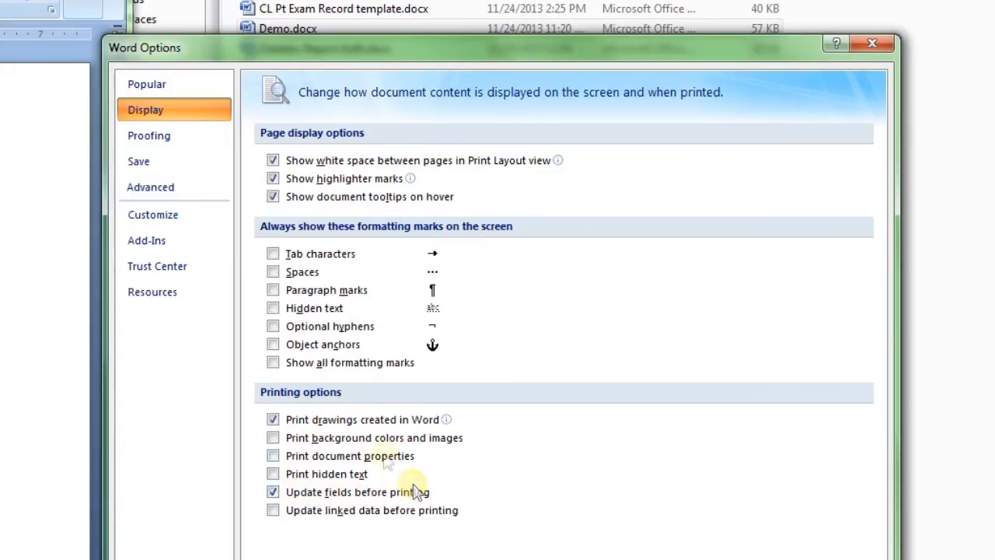
mouse_move(149, 187)
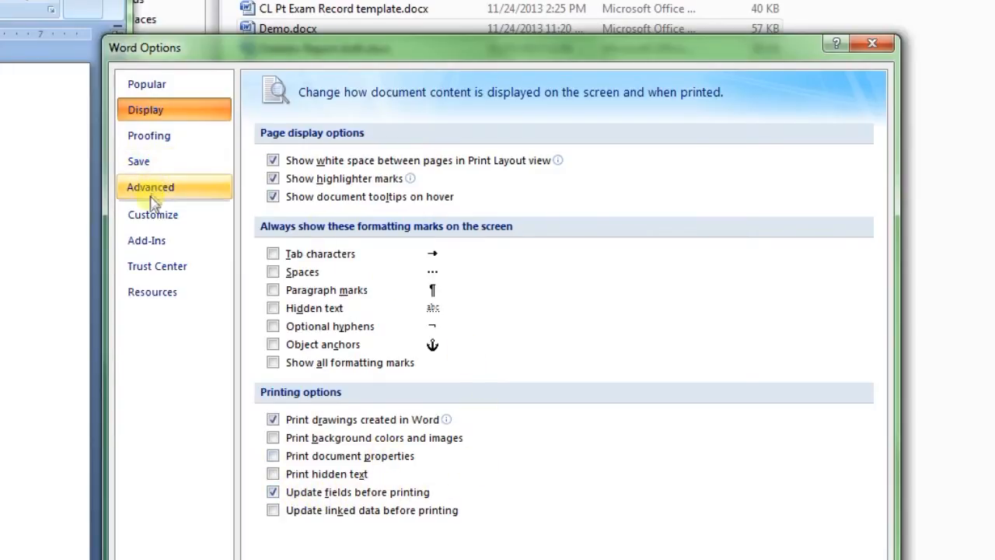
click(149, 187)
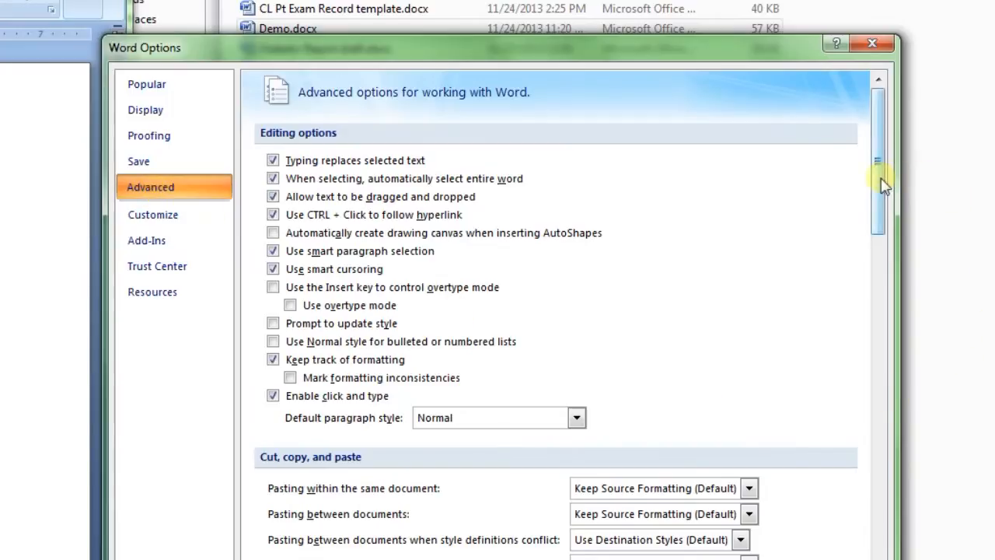
scroll(down, 3)
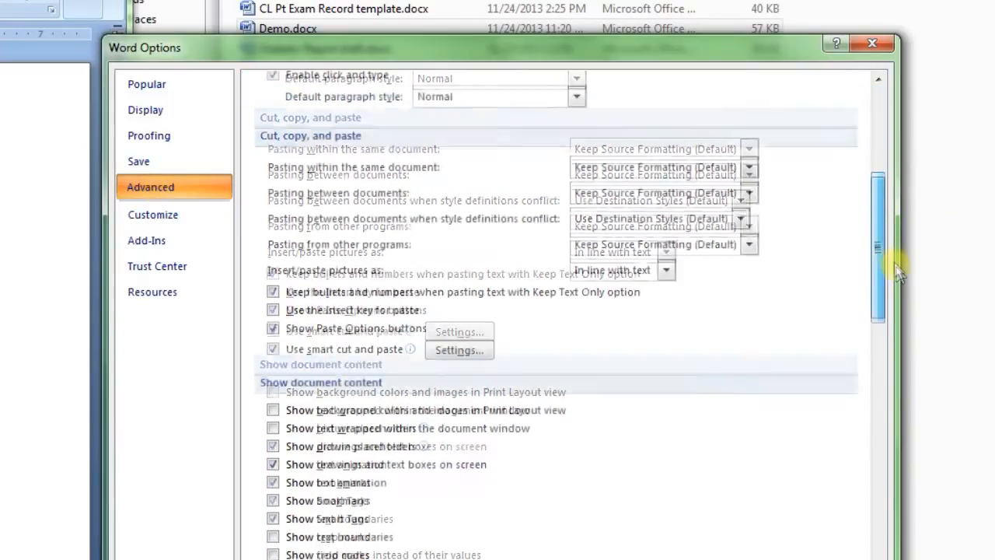
scroll(down, 3)
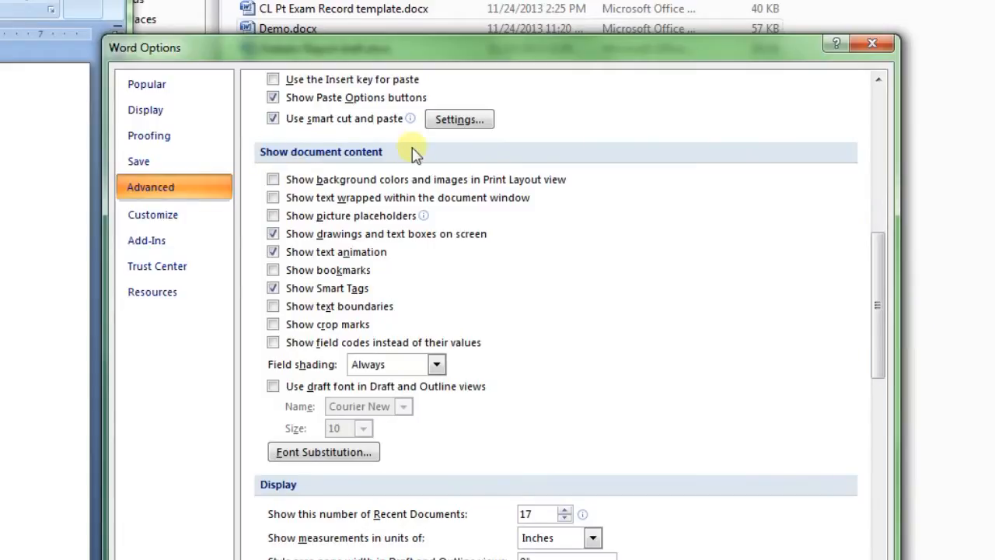
mouse_move(284, 376)
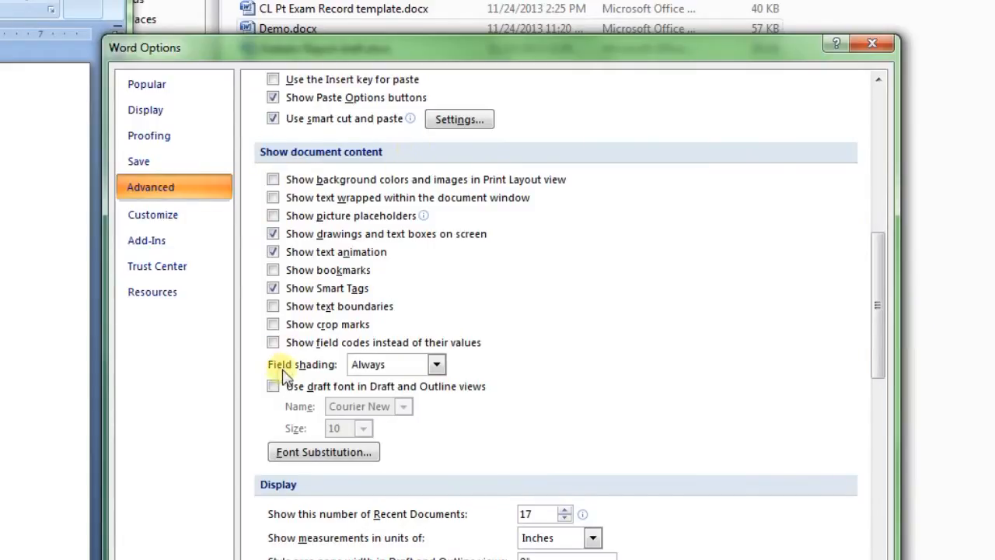
click(391, 364)
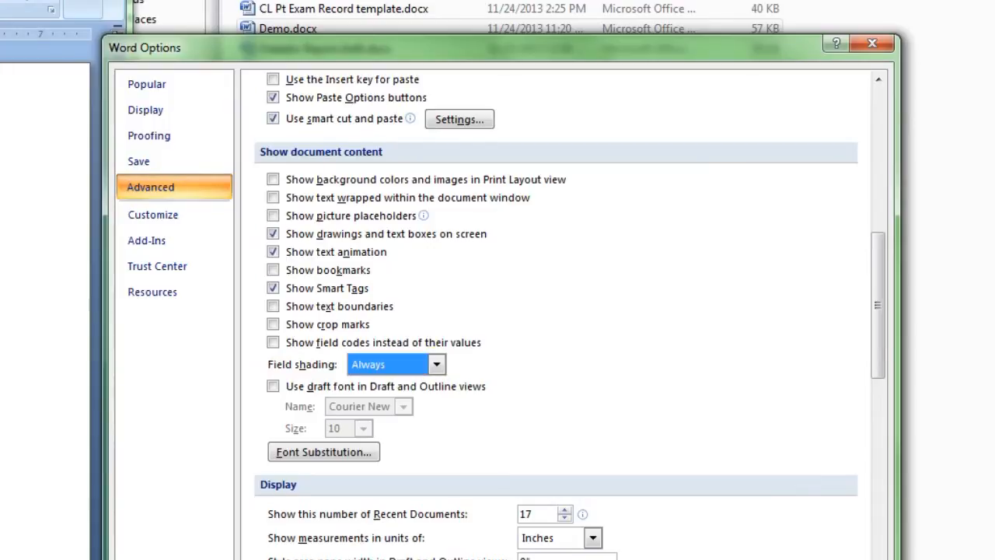
click(871, 43)
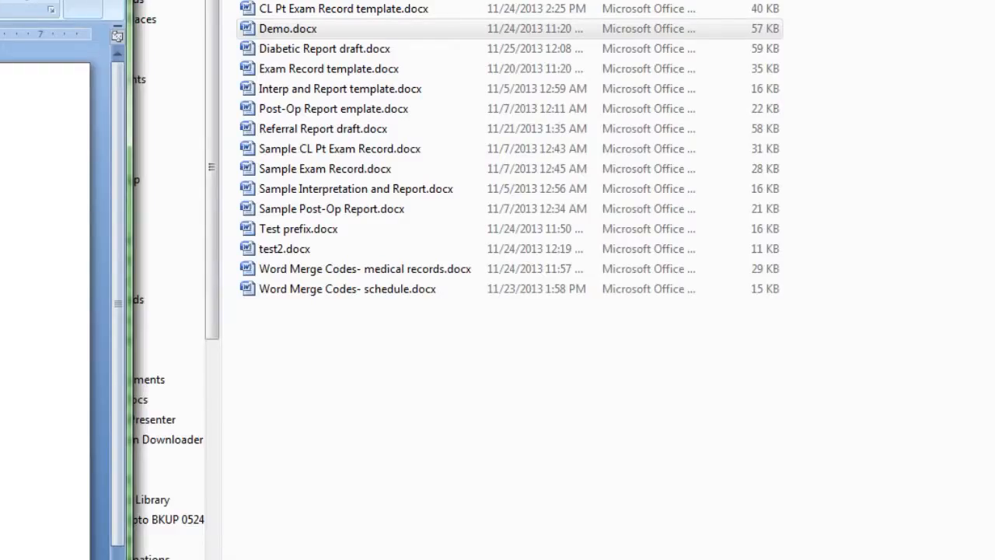
double_click(288, 29)
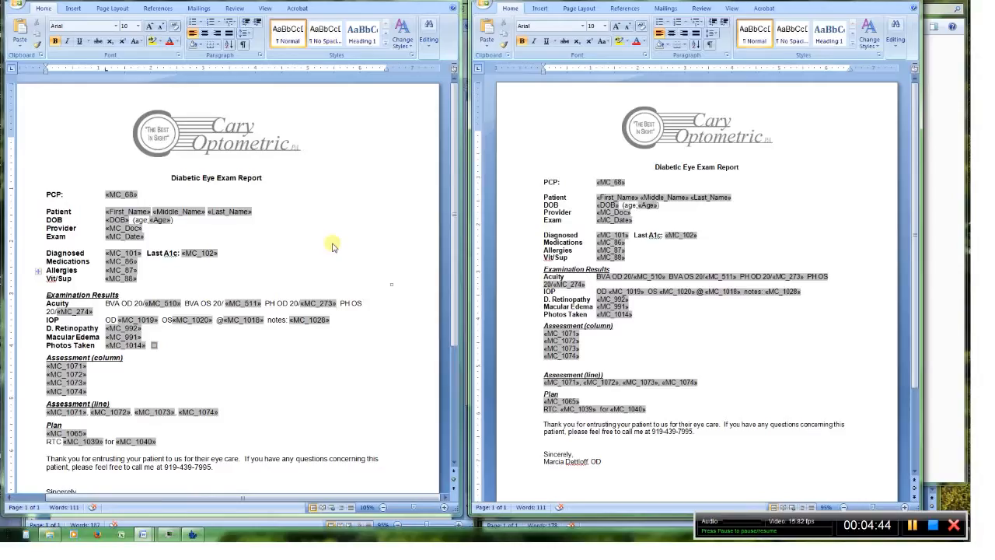
mouse_move(336, 210)
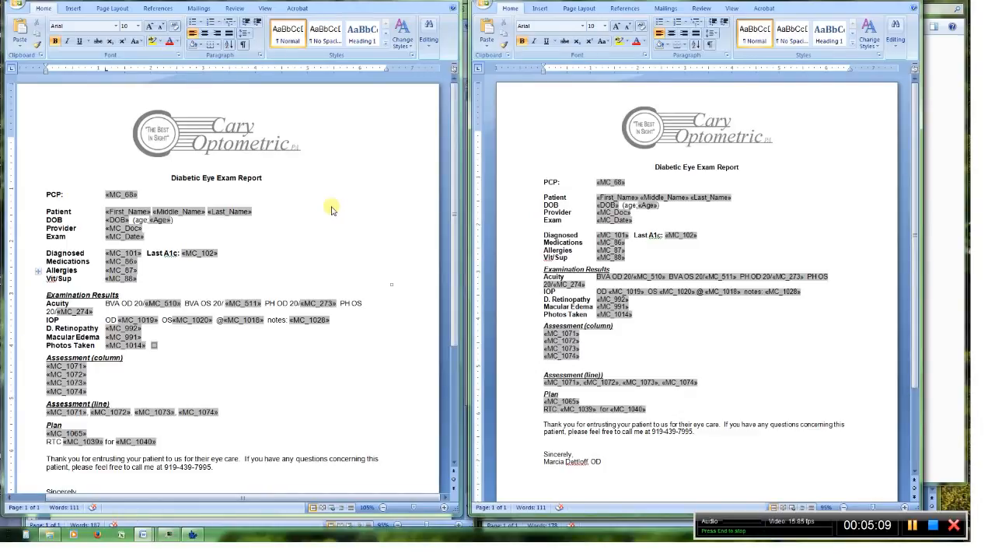
mouse_move(326, 196)
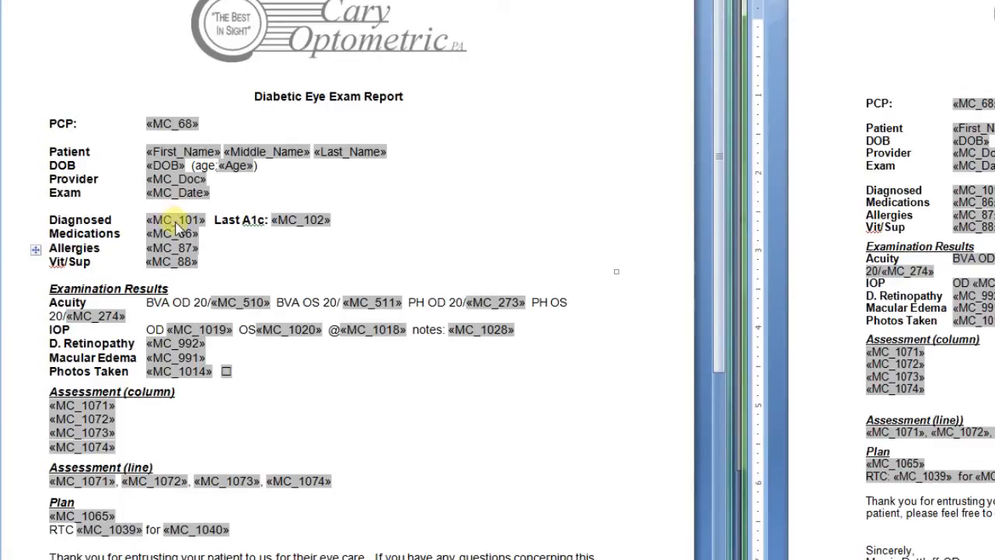
Step: Change the field name of the Diagnosed merge field via Edit Field
right_click(176, 220)
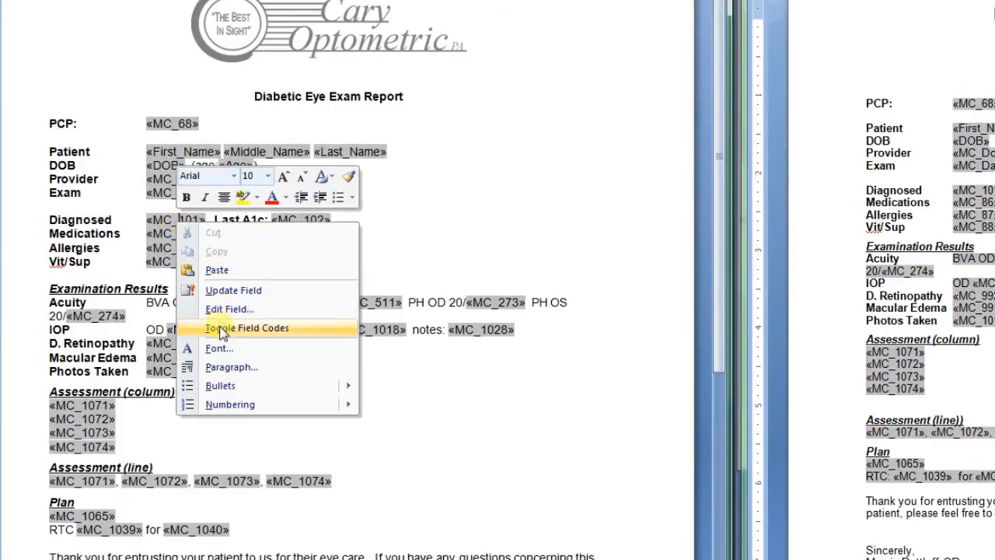
click(229, 309)
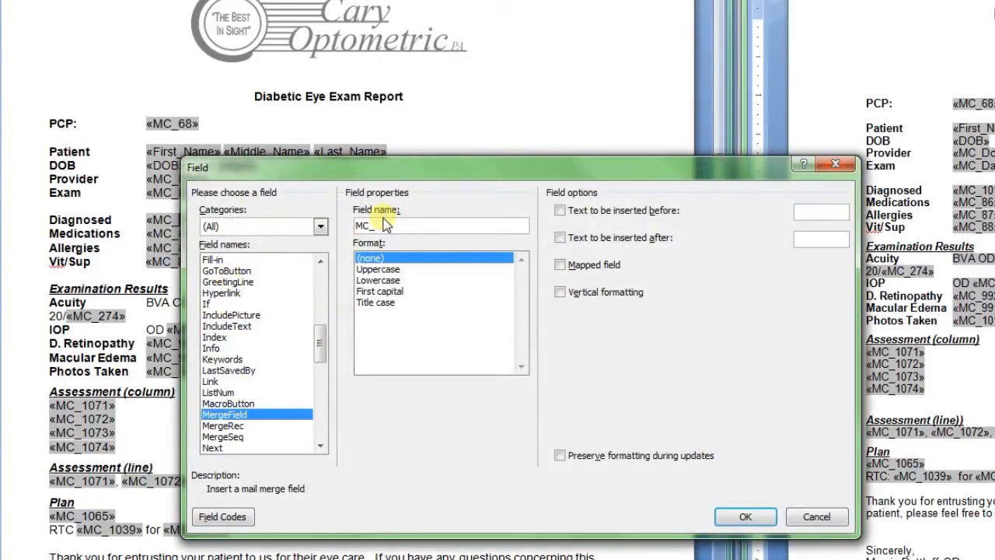
click(744, 517)
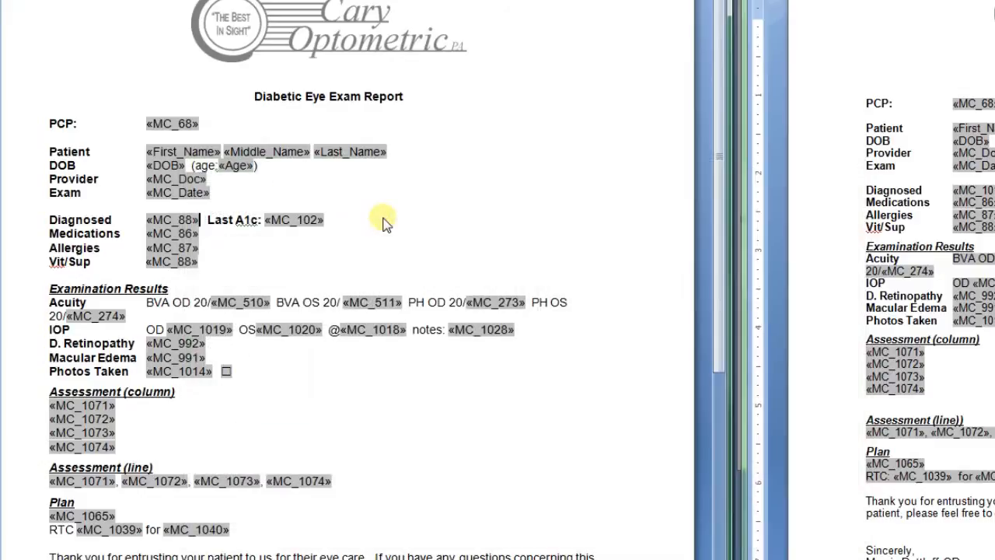
Step: Select the edited Diagnosed field and reopen its Edit Field settings
double_click(172, 220)
text(101)
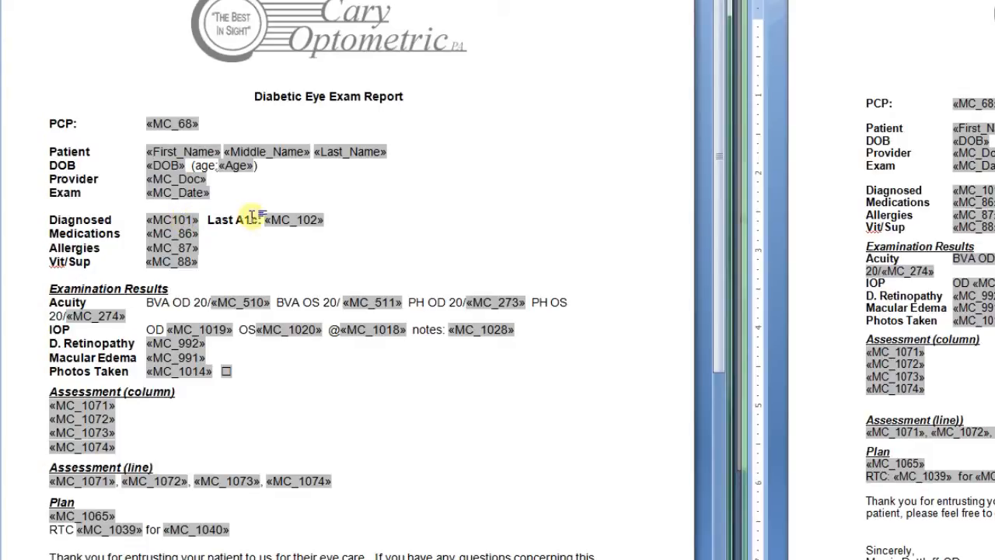
right_click(249, 219)
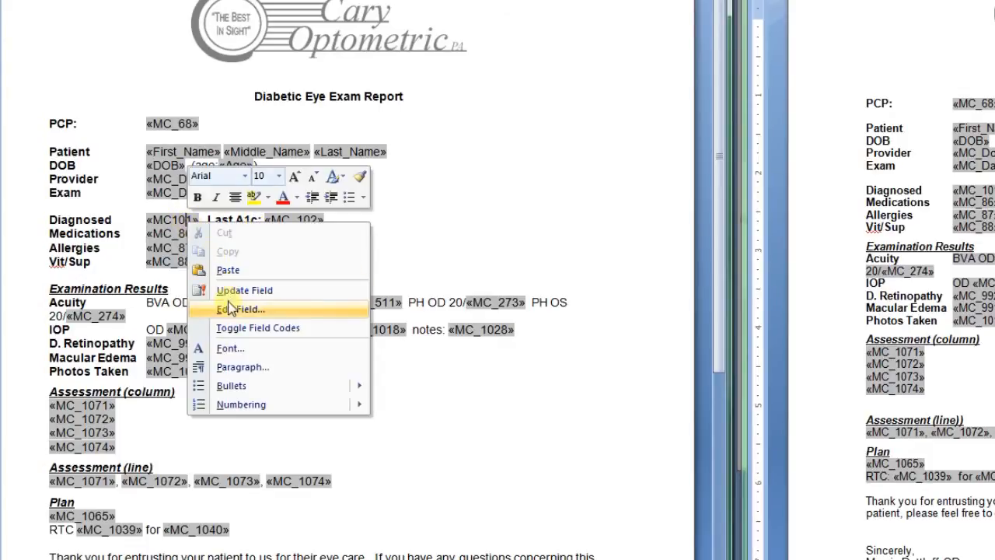
click(242, 309)
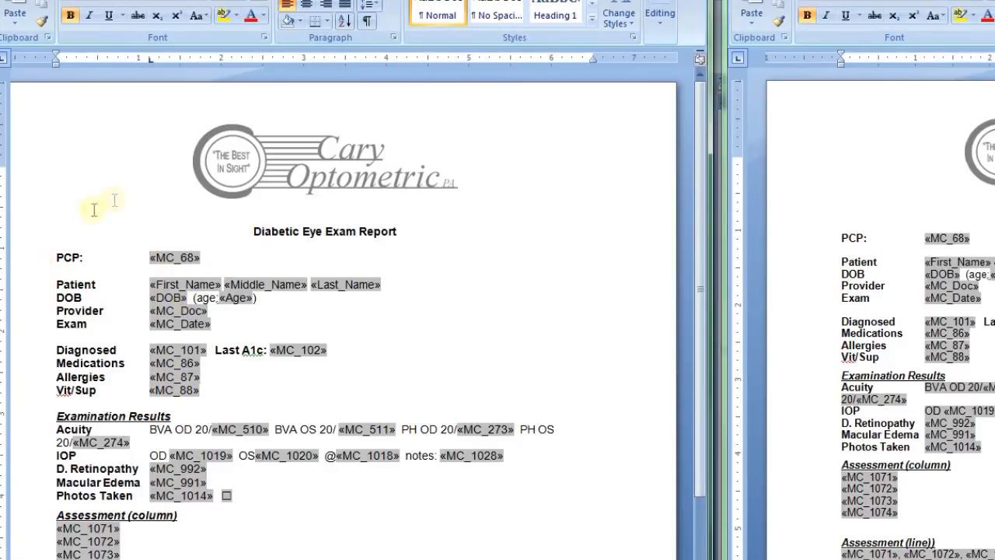
mouse_move(31, 245)
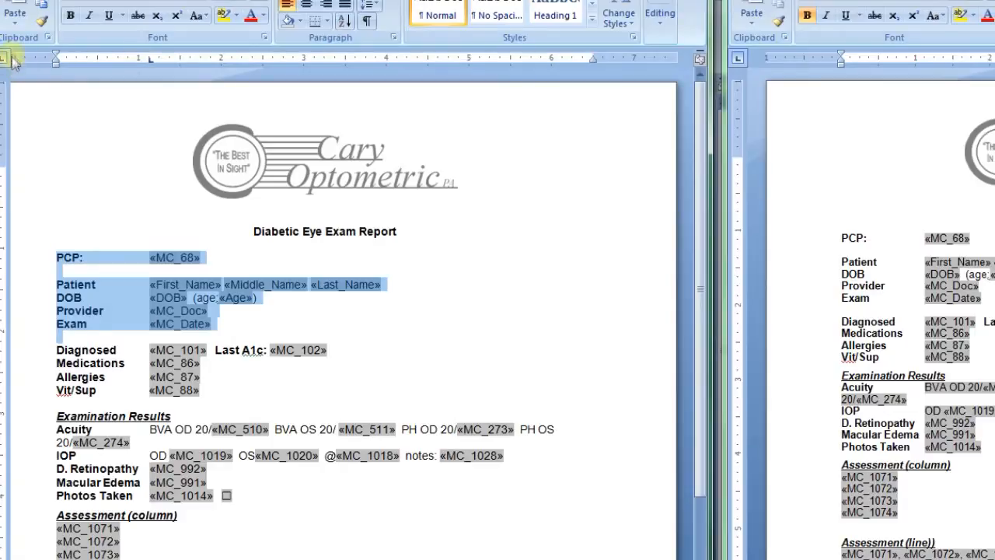
mouse_move(11, 61)
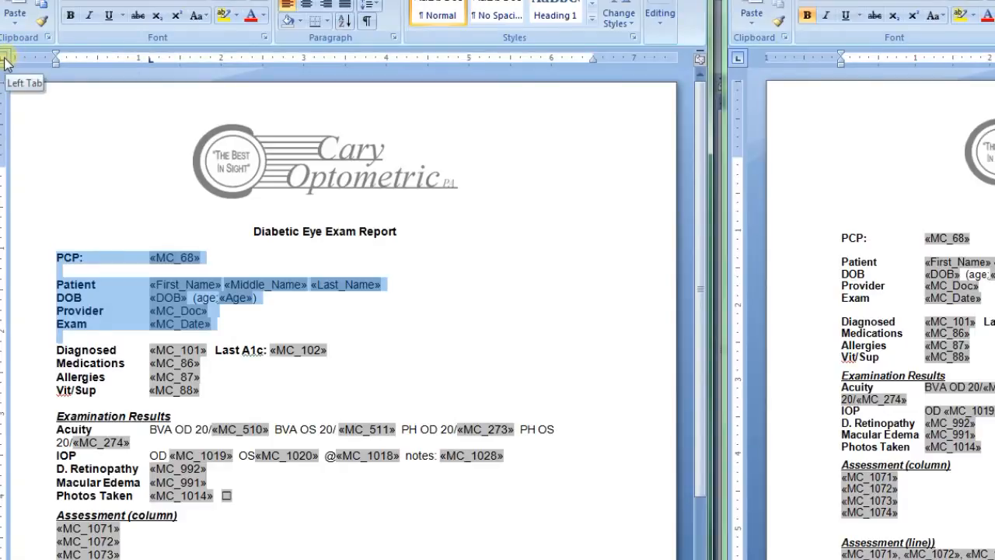
Step: Scroll down through the PCP-to-Exam header lines of the report
scroll(down, 3)
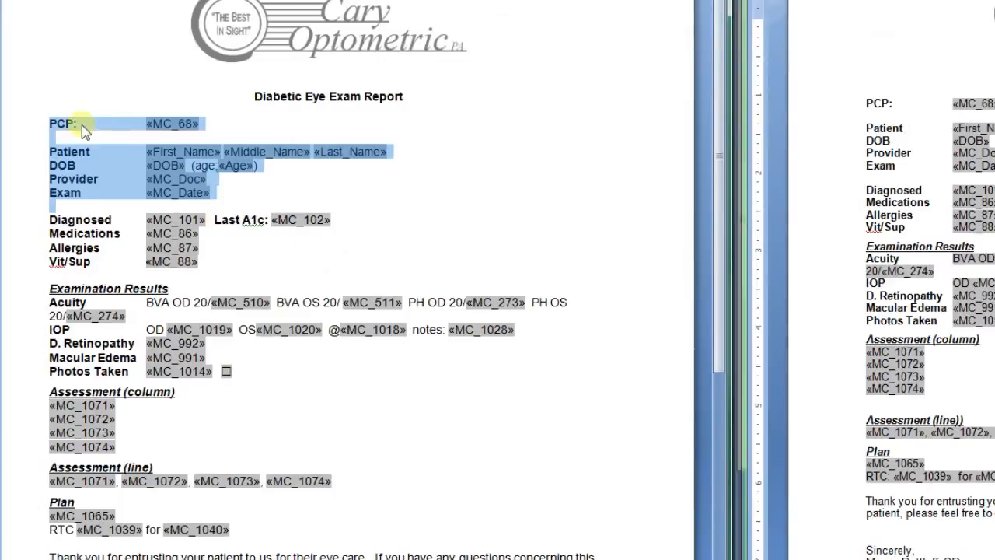
mouse_move(107, 165)
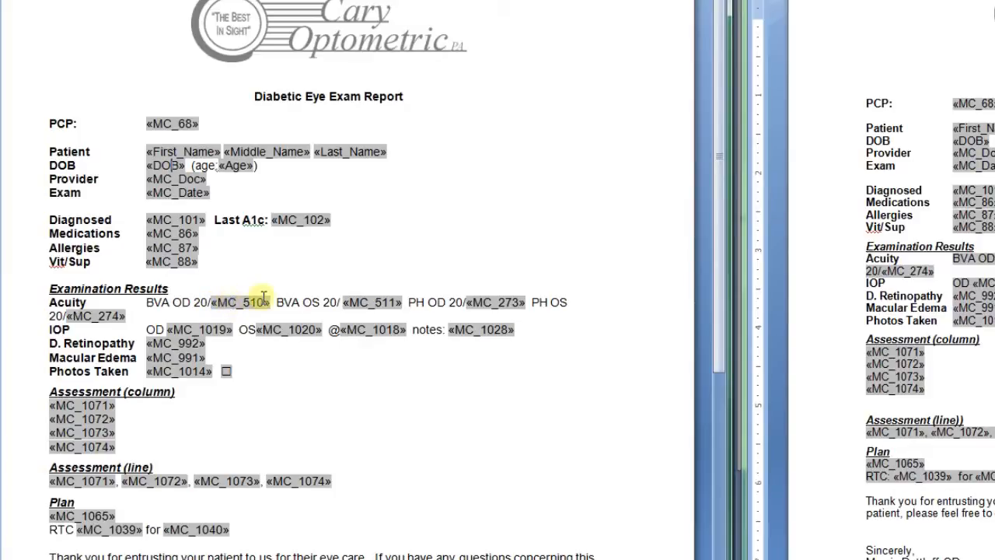
mouse_move(338, 302)
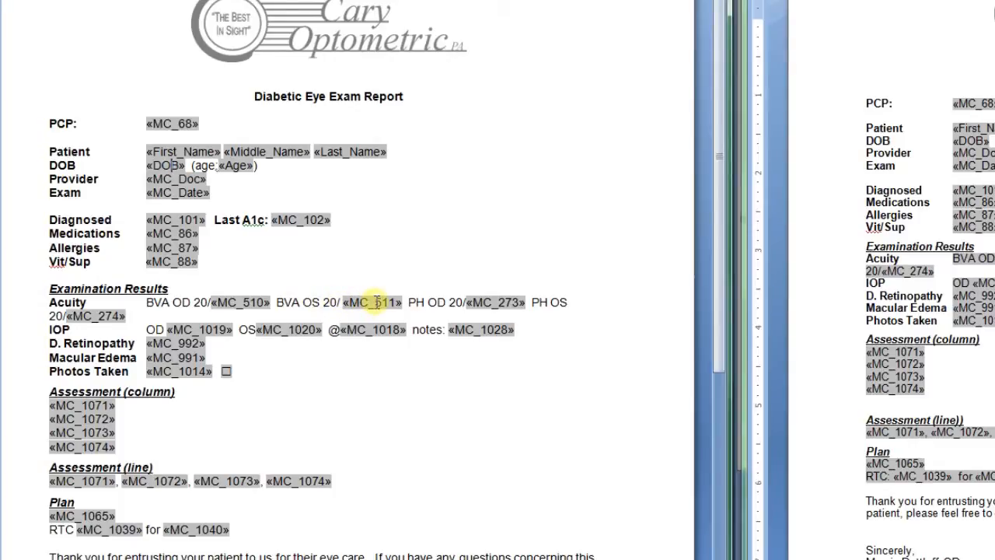
mouse_move(467, 313)
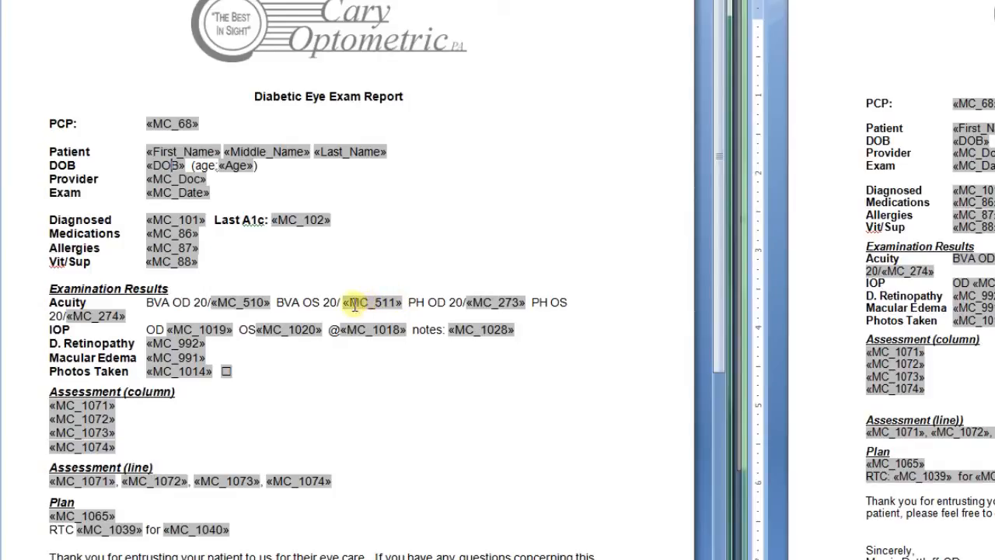
mouse_move(360, 302)
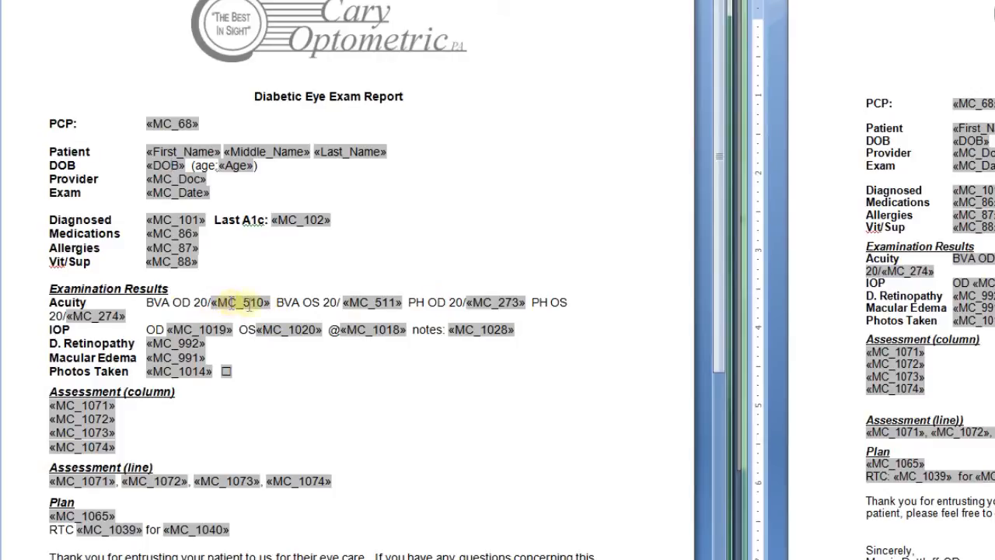
mouse_move(389, 321)
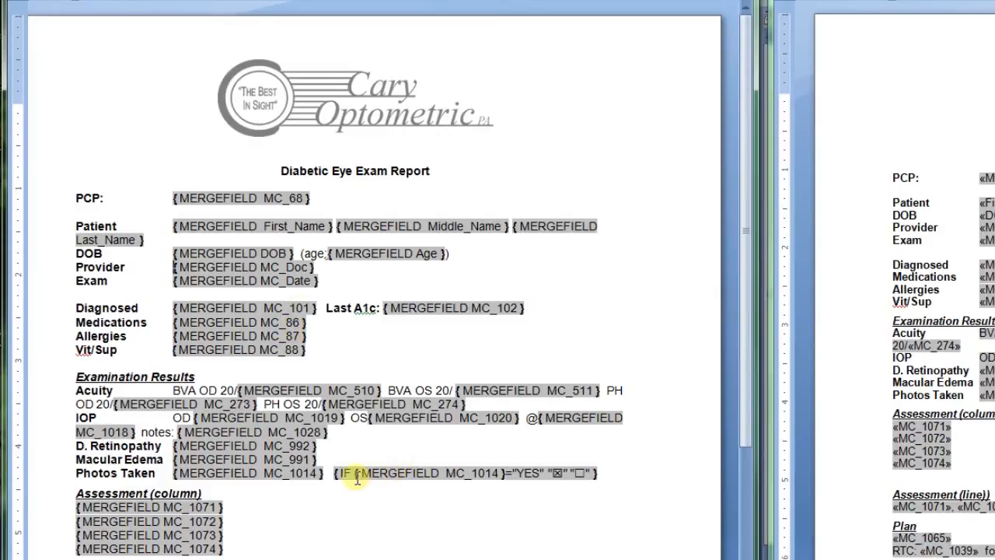
Step: Scroll down to view the Assessment, Plan and RTC field codes
scroll(down, 3)
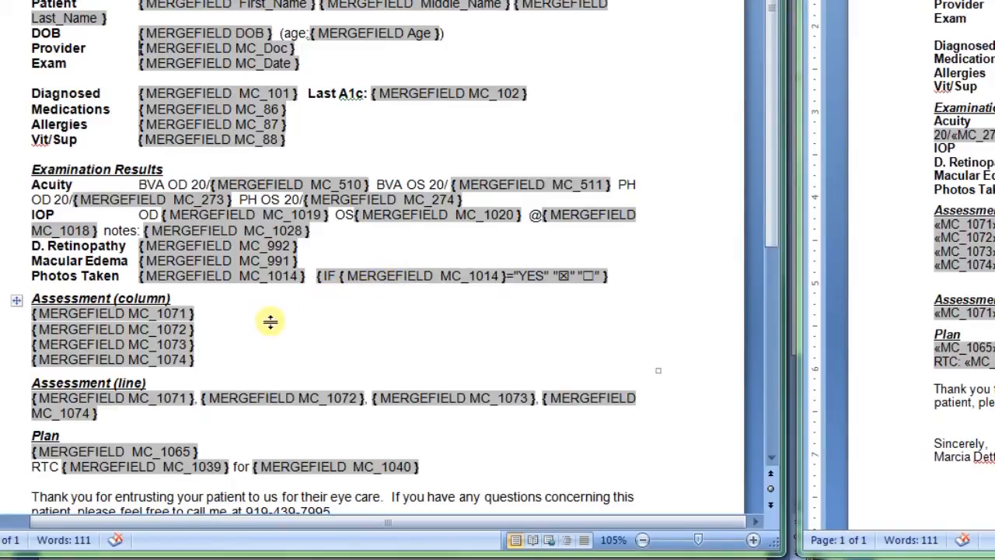
click(197, 313)
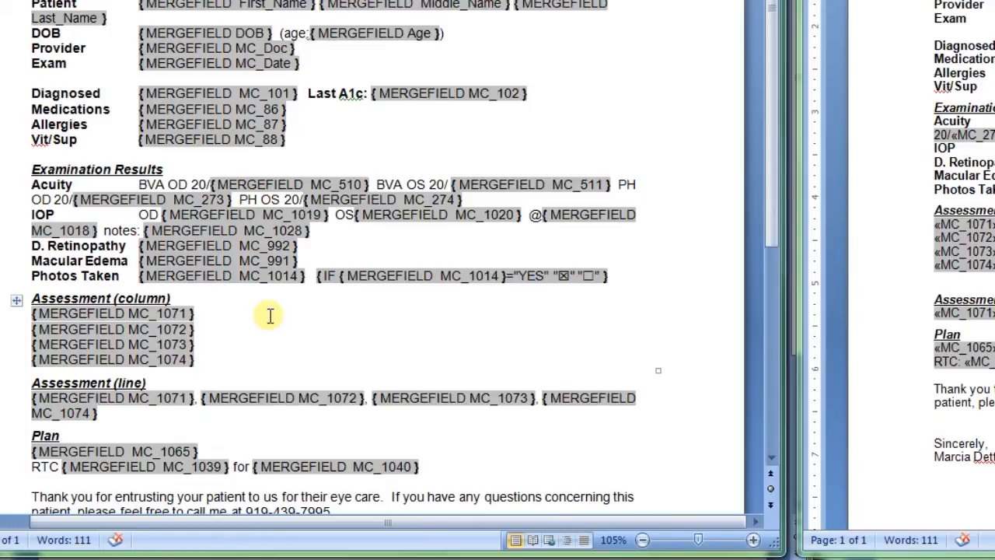
text({ })
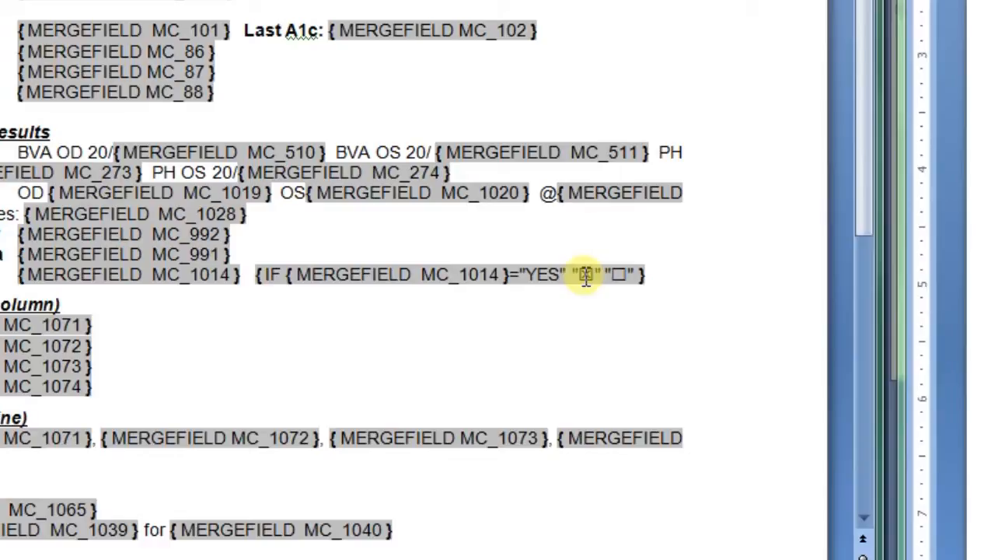
click(584, 274)
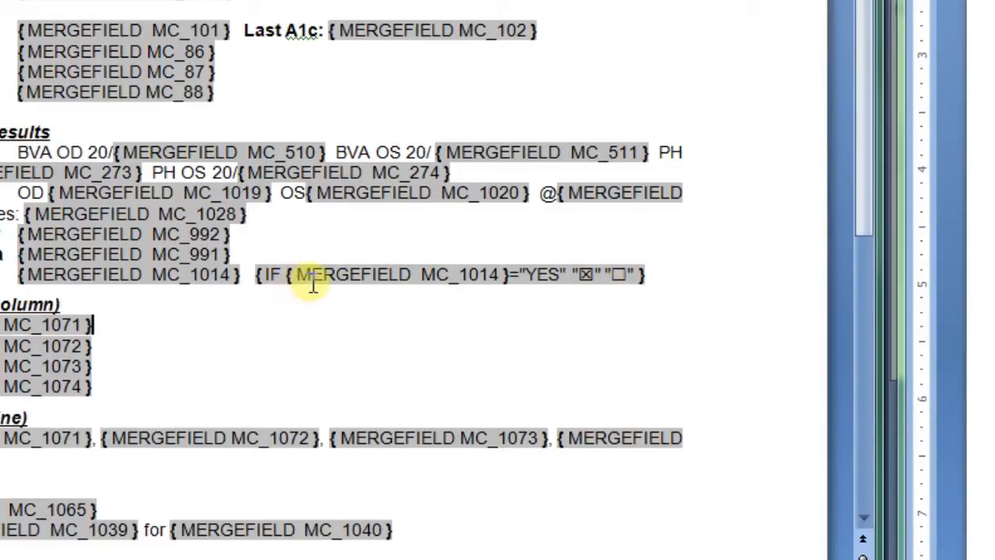
mouse_move(327, 283)
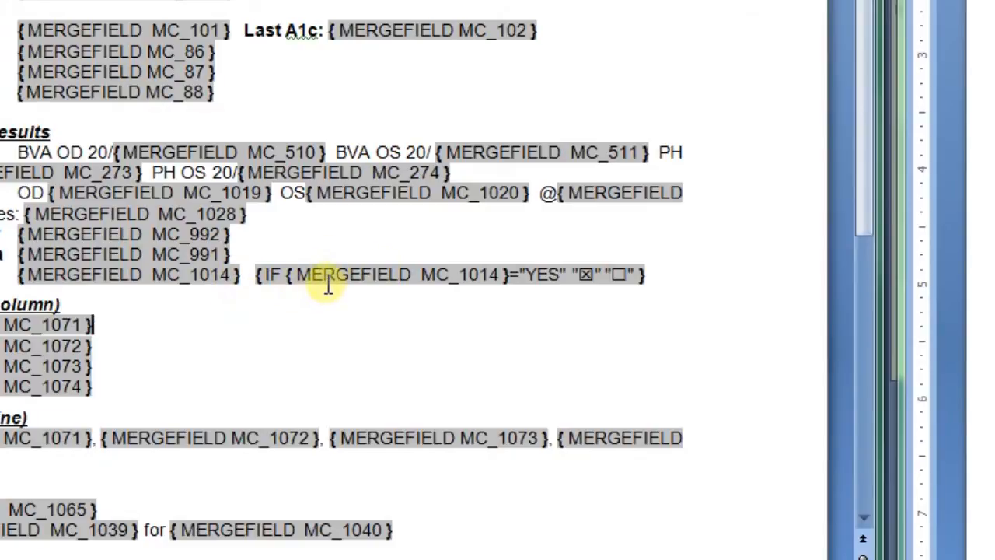
mouse_move(505, 280)
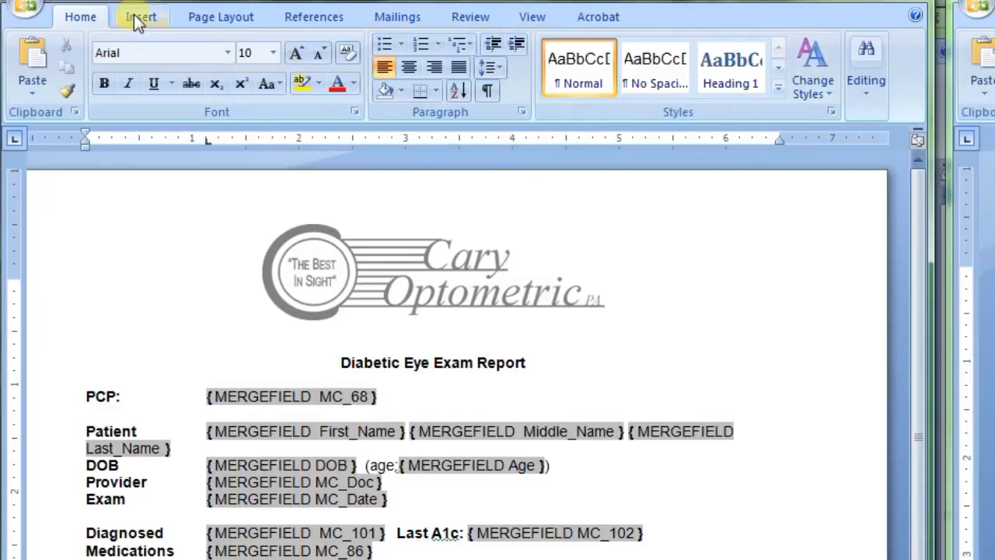
click(822, 67)
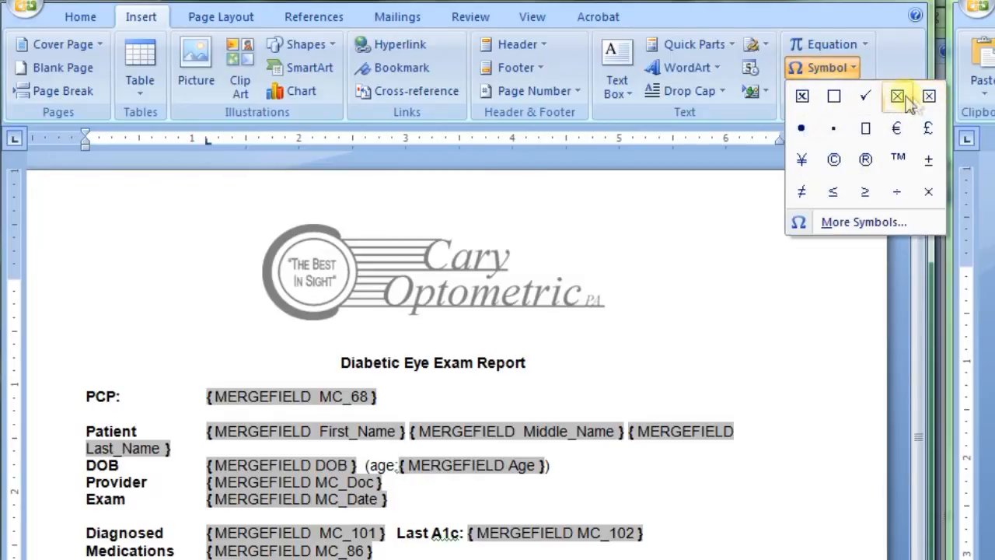
mouse_move(897, 96)
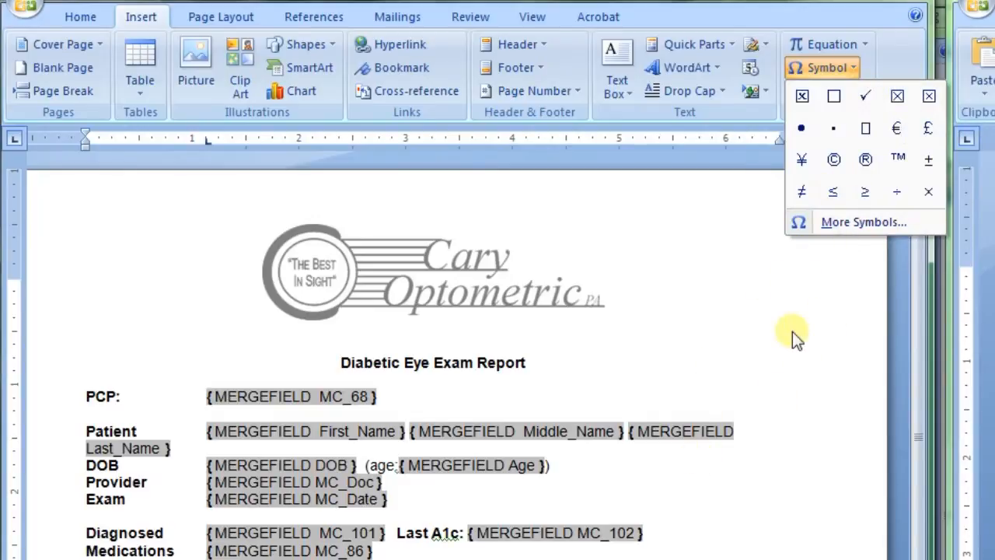
click(797, 338)
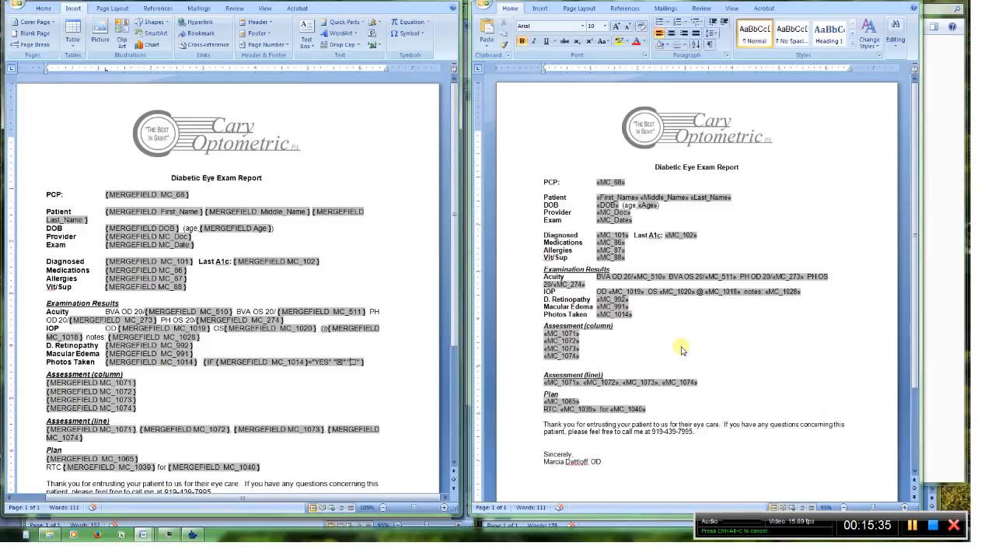
mouse_move(657, 322)
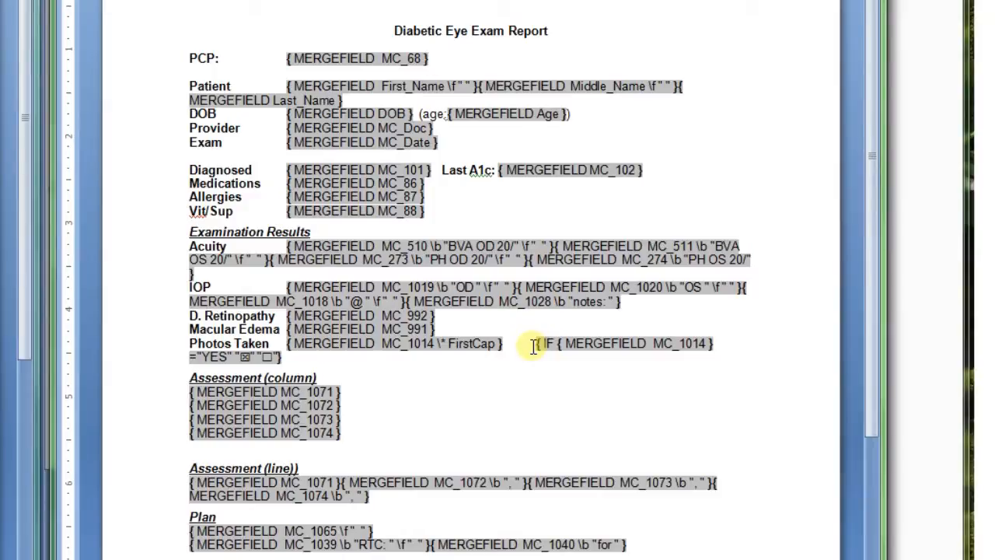
mouse_move(509, 402)
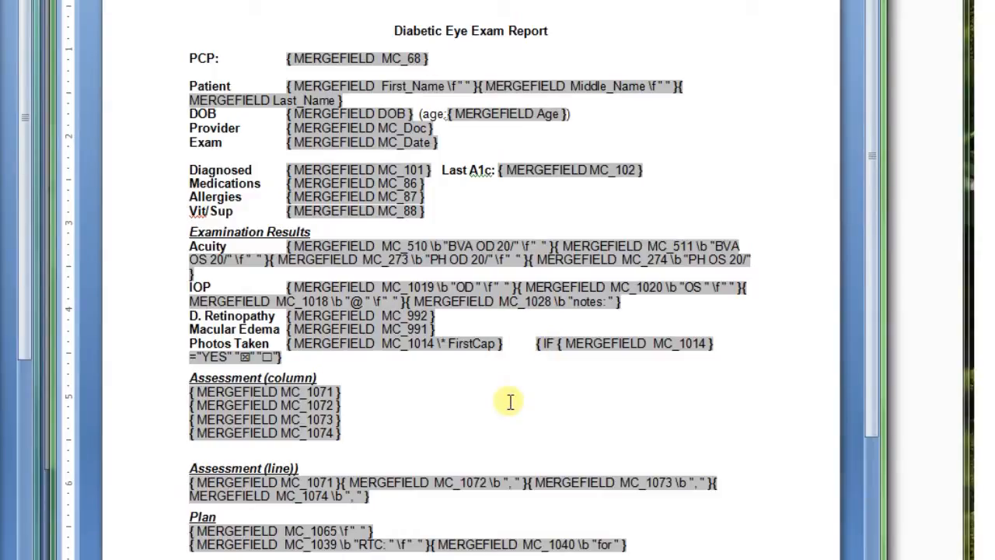
Step: In the second template, toggle Alt+F9 to show field names instead of codes
click(319, 377)
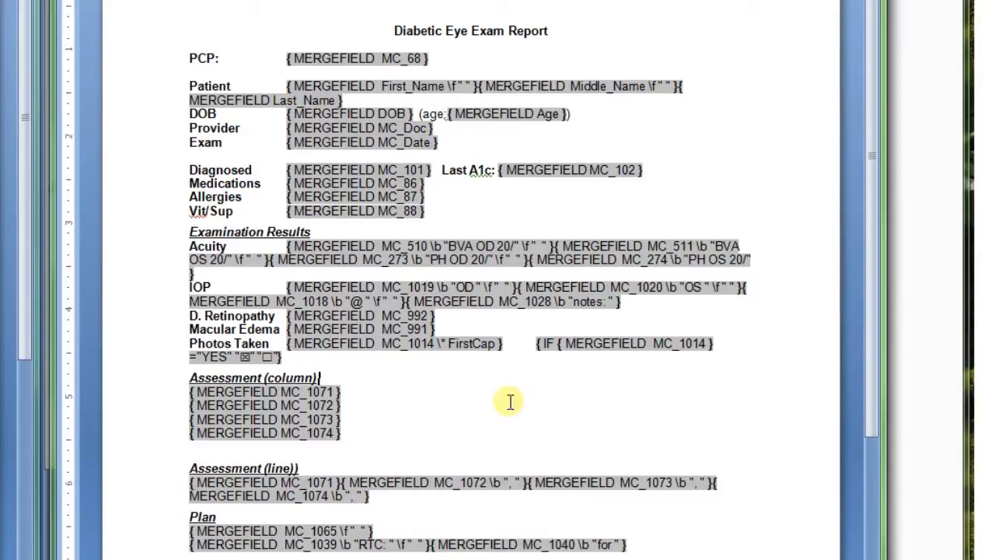
key(alt+F9)
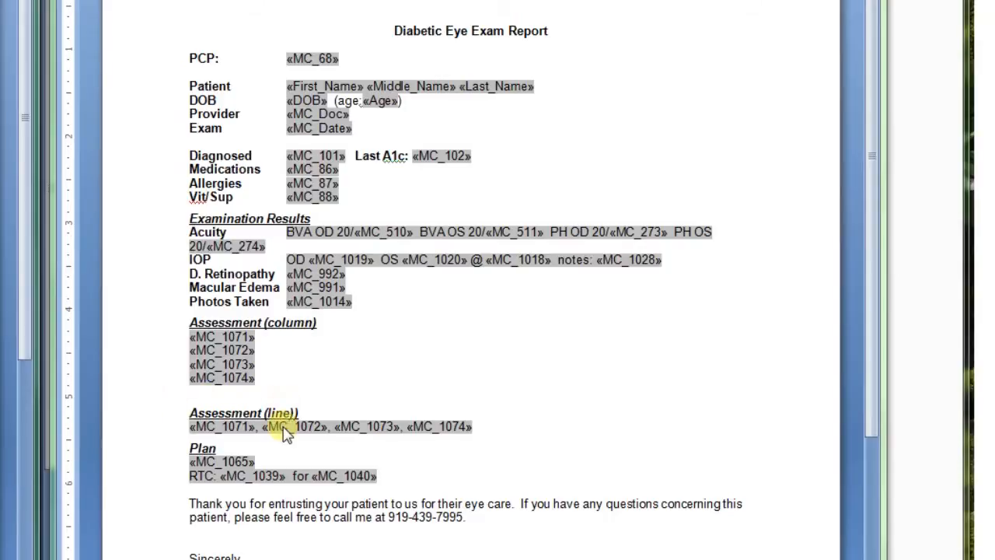
mouse_move(196, 154)
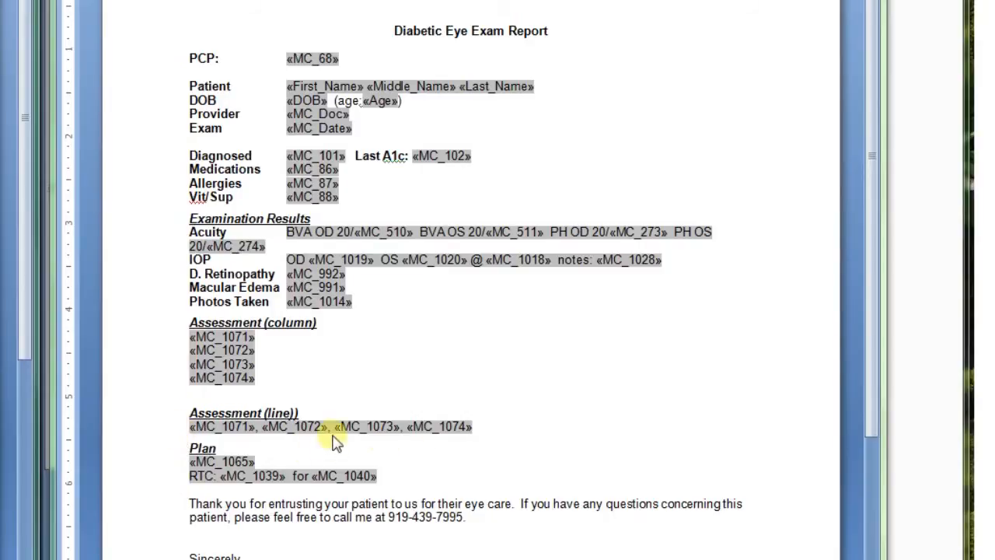
mouse_move(455, 436)
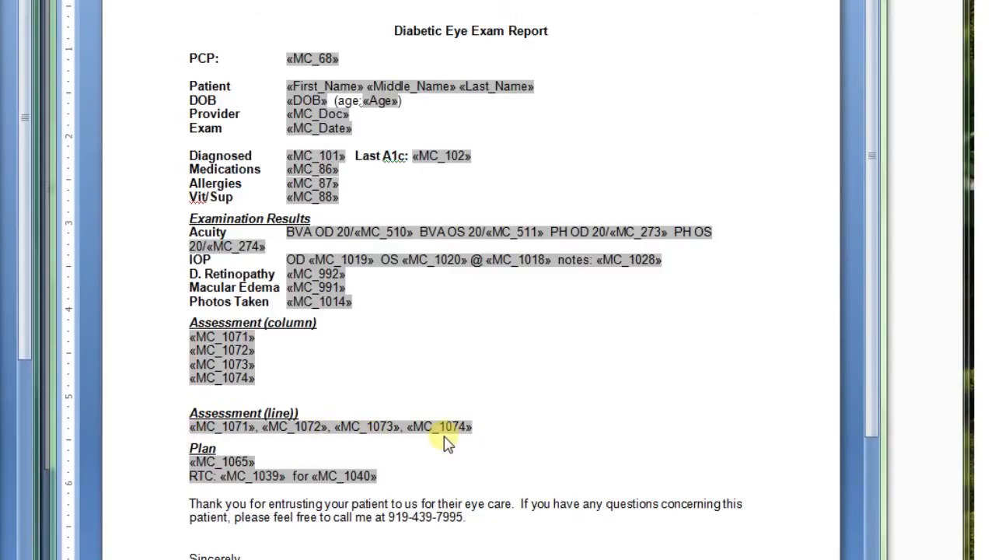
mouse_move(483, 443)
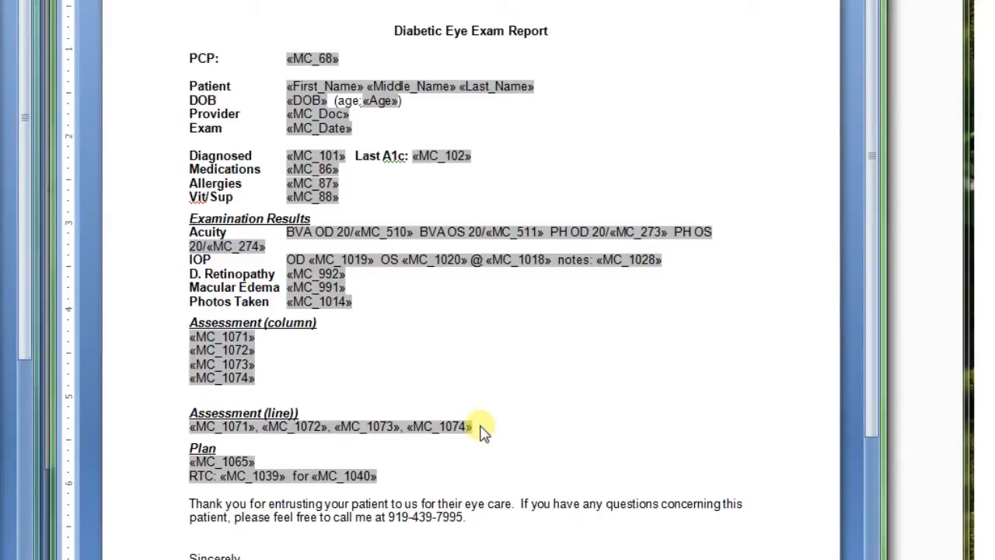
Step: Review the Assessment line fields, then return to the first template window
click(319, 323)
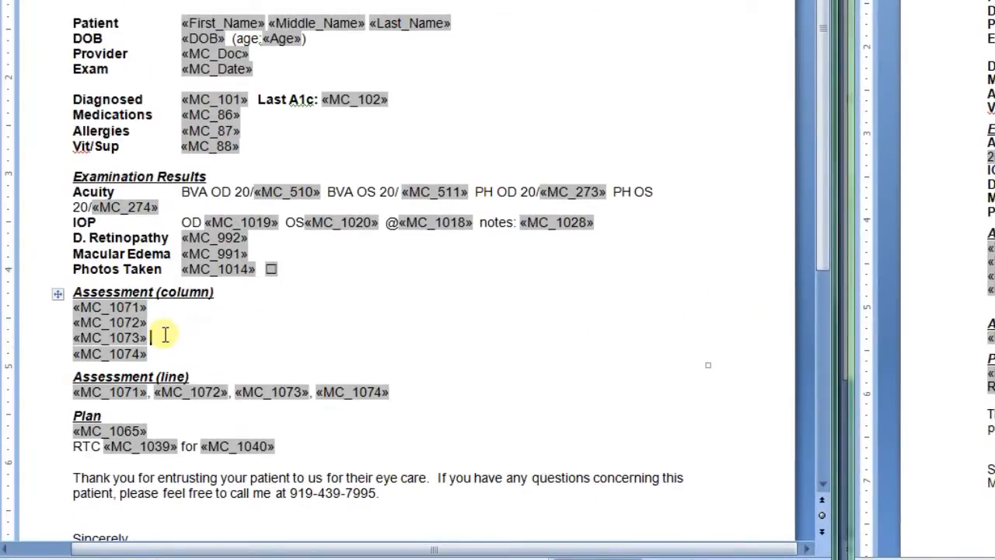
double_click(87, 338)
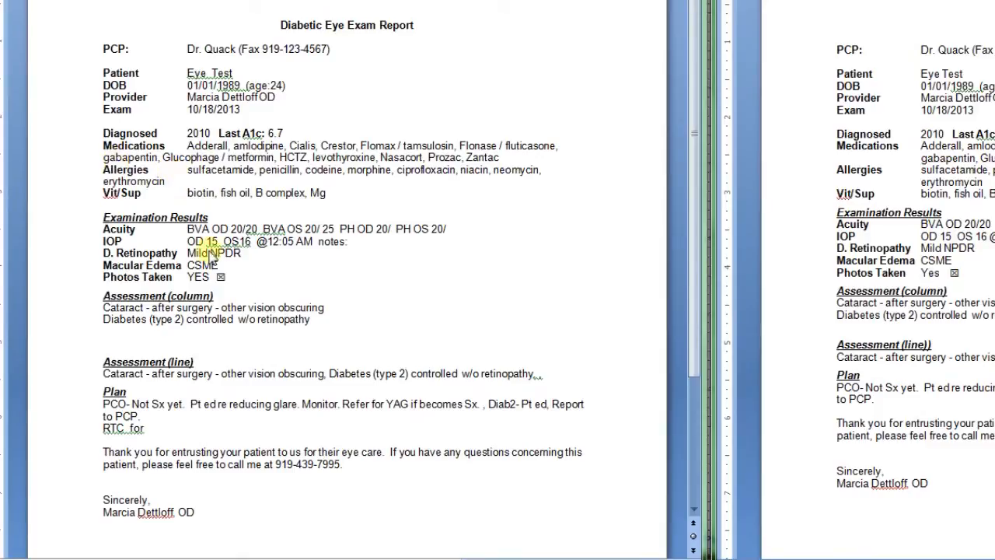
scroll(down, 3)
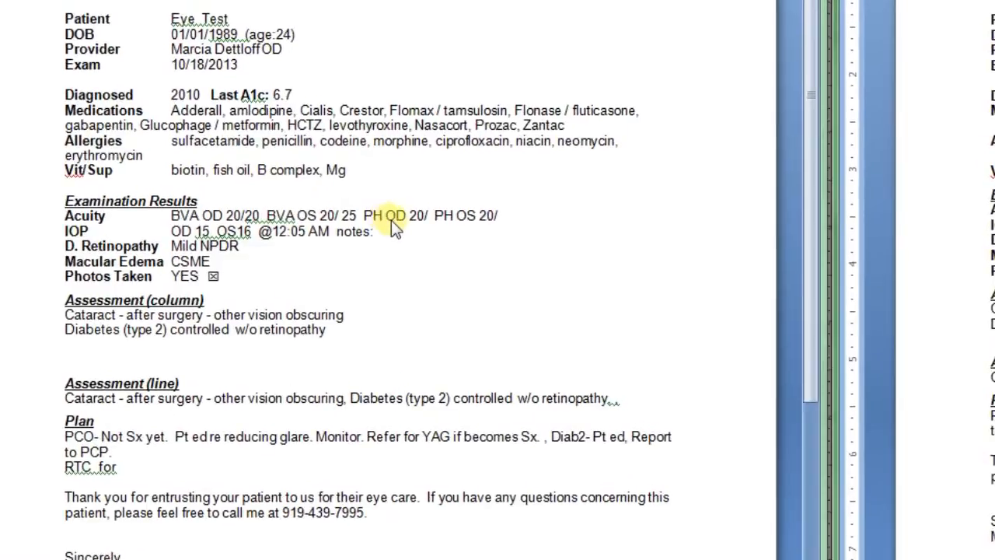
mouse_move(439, 226)
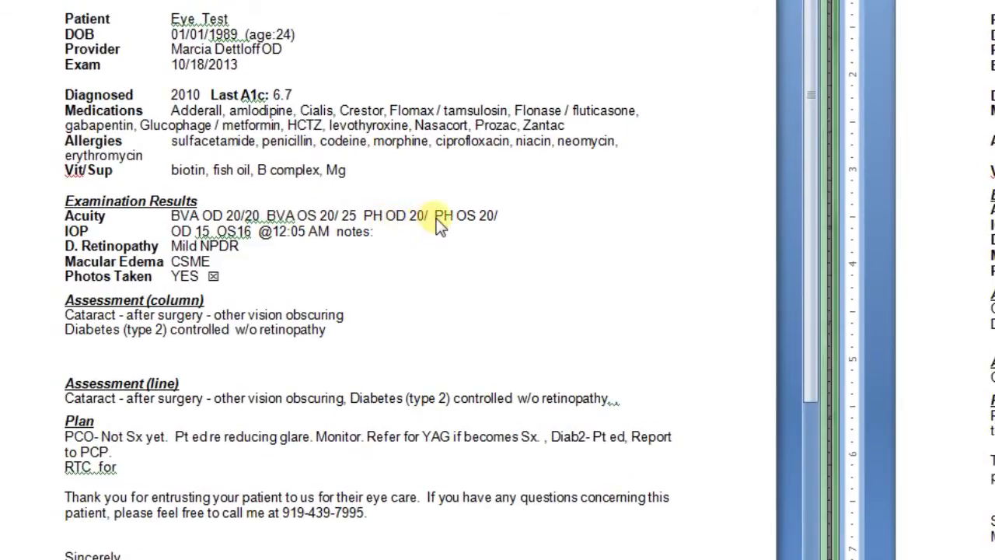
mouse_move(429, 224)
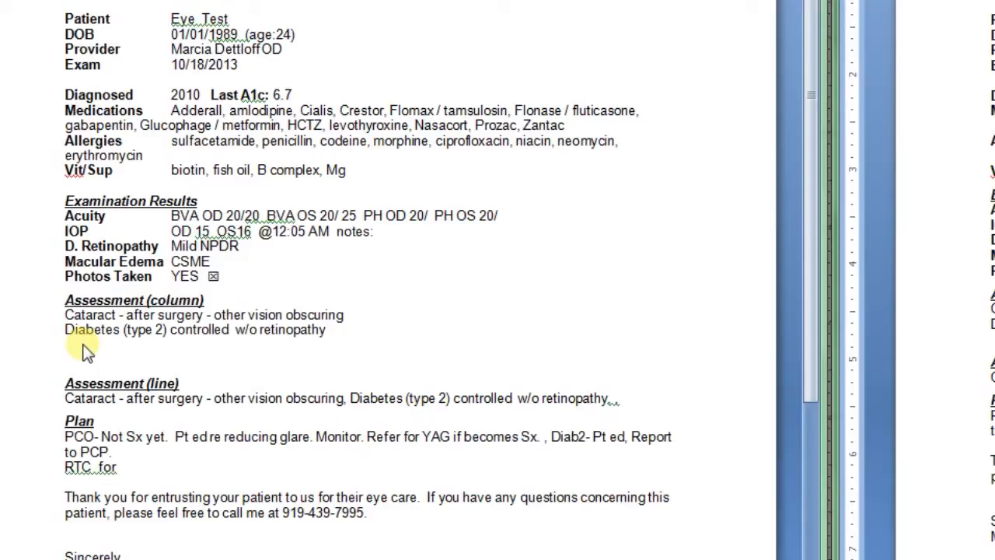
mouse_move(101, 348)
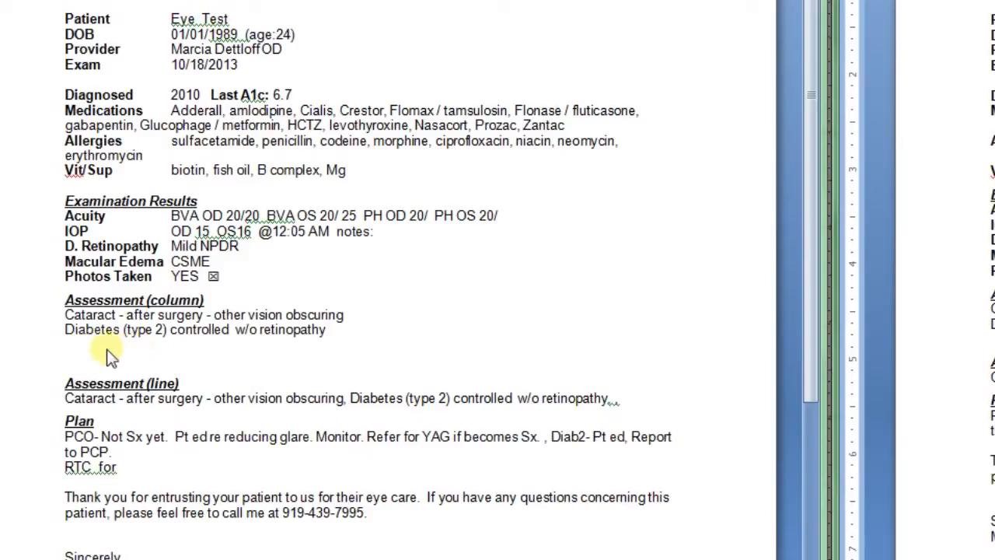
scroll(down, 3)
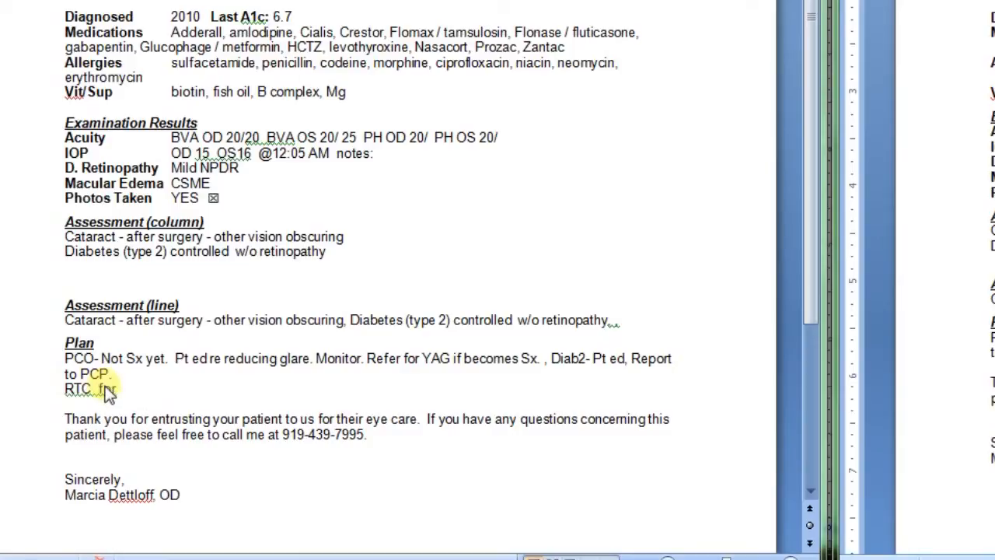
mouse_move(506, 282)
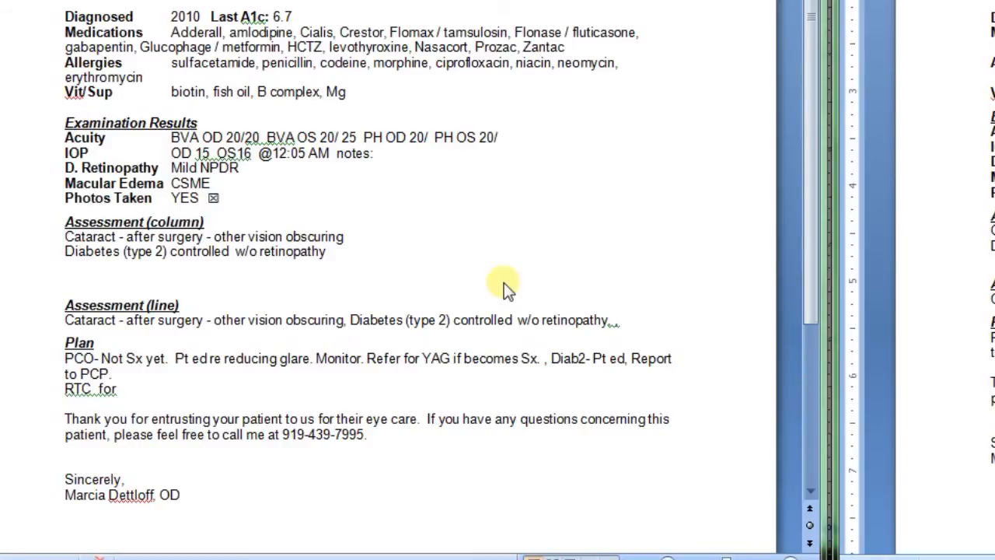
scroll(up, 3)
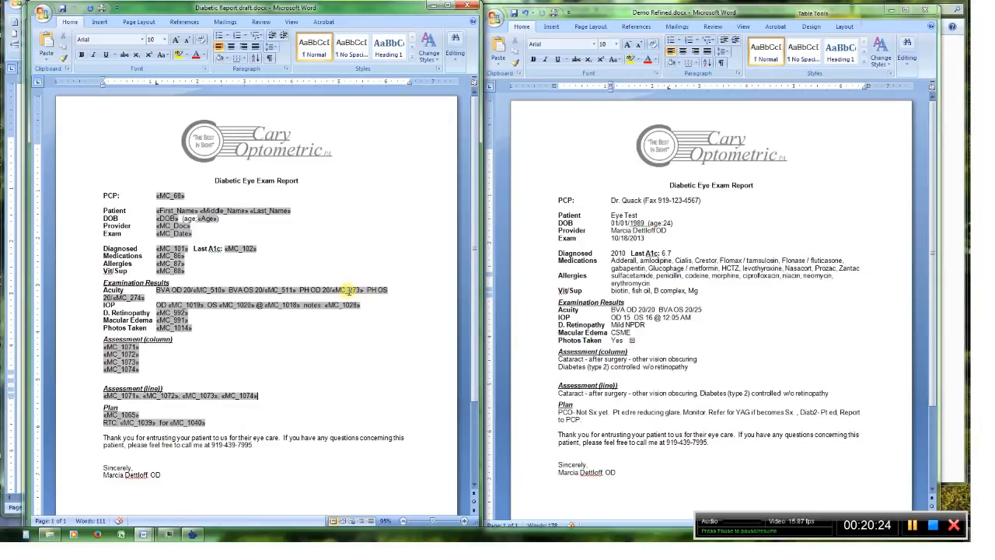
Step: Confirm 'PH OD 20/' as text inserted before the MC_273 pinhole acuity field
right_click(348, 290)
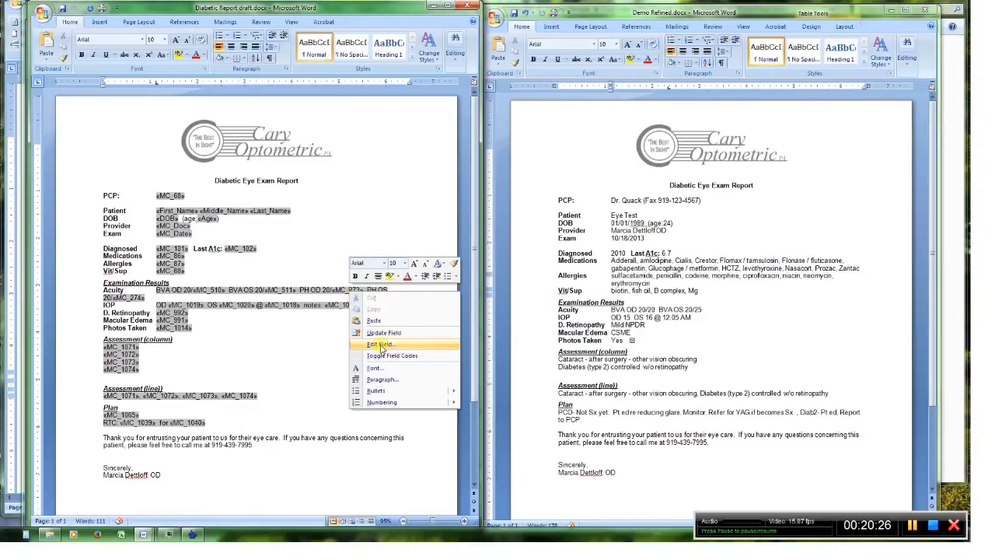
click(381, 345)
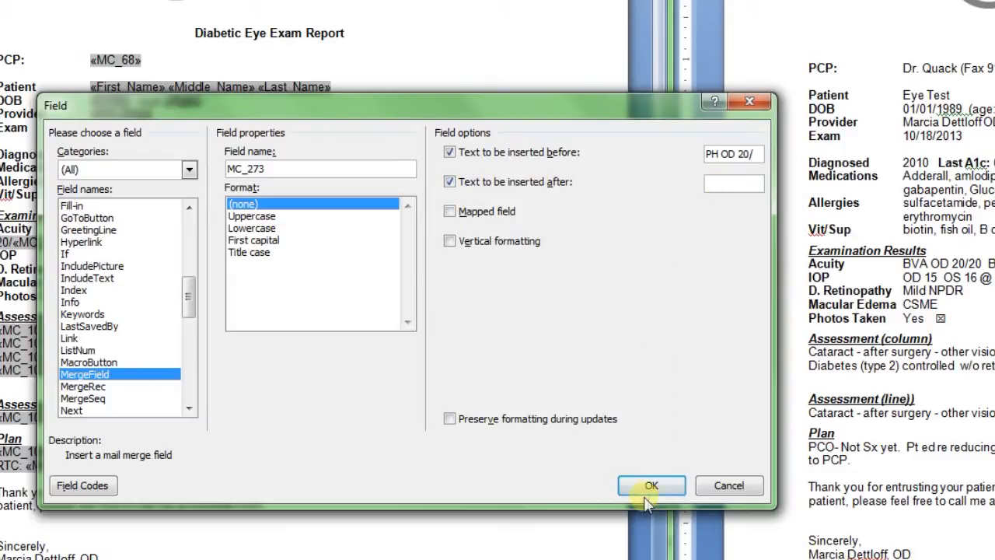
click(651, 485)
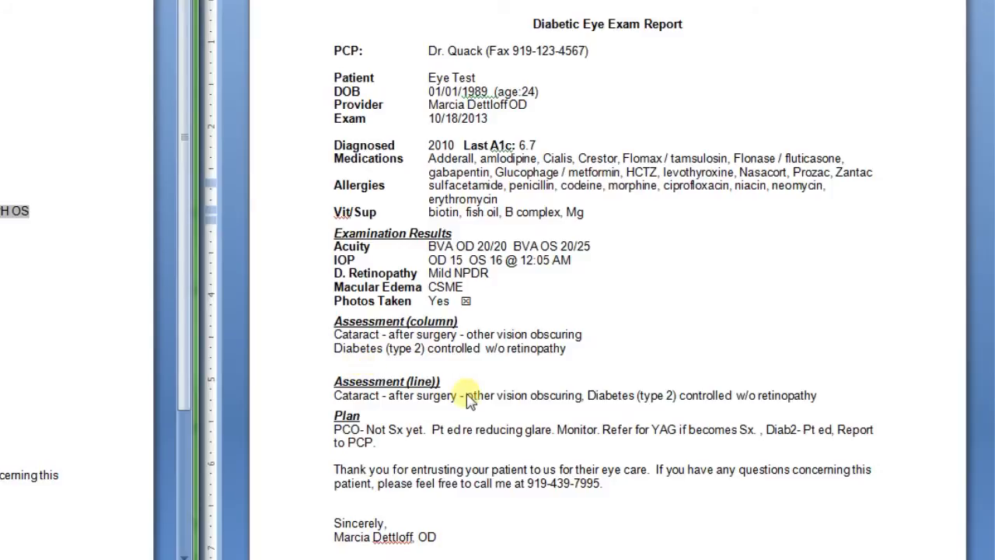
mouse_move(750, 396)
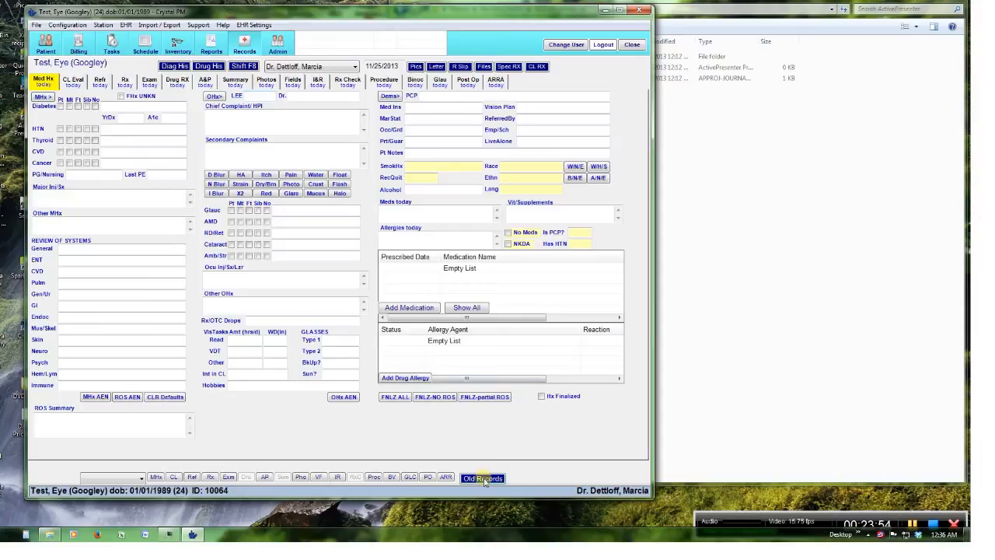
Step: Load the 10/18/2013 exam from Old Records and open EHR Settings' Send To MS Word command
click(482, 478)
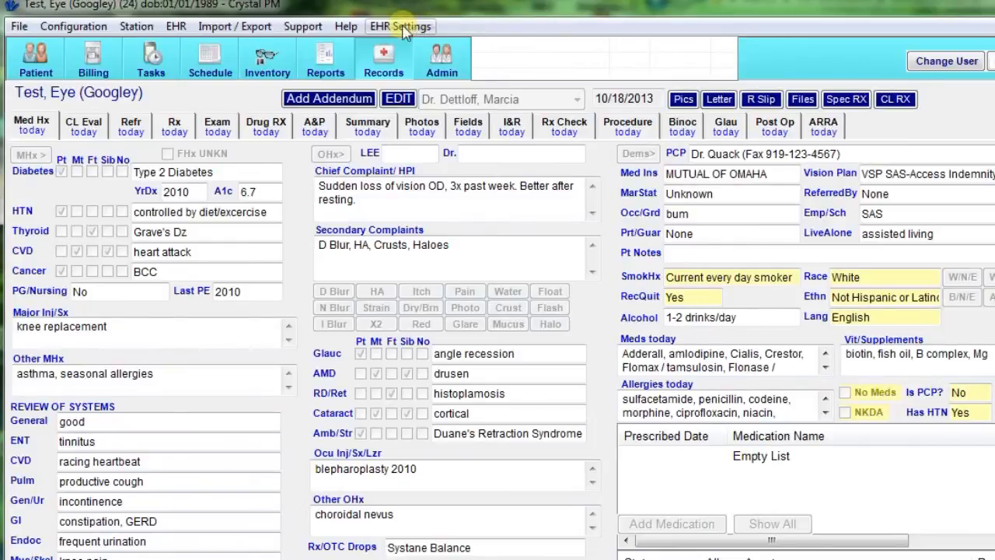
click(401, 26)
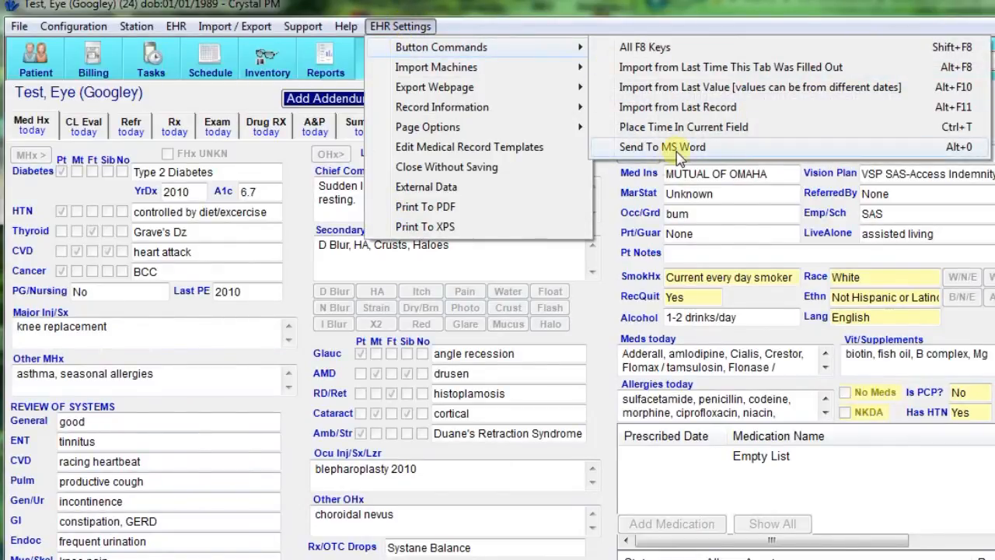
mouse_move(882, 147)
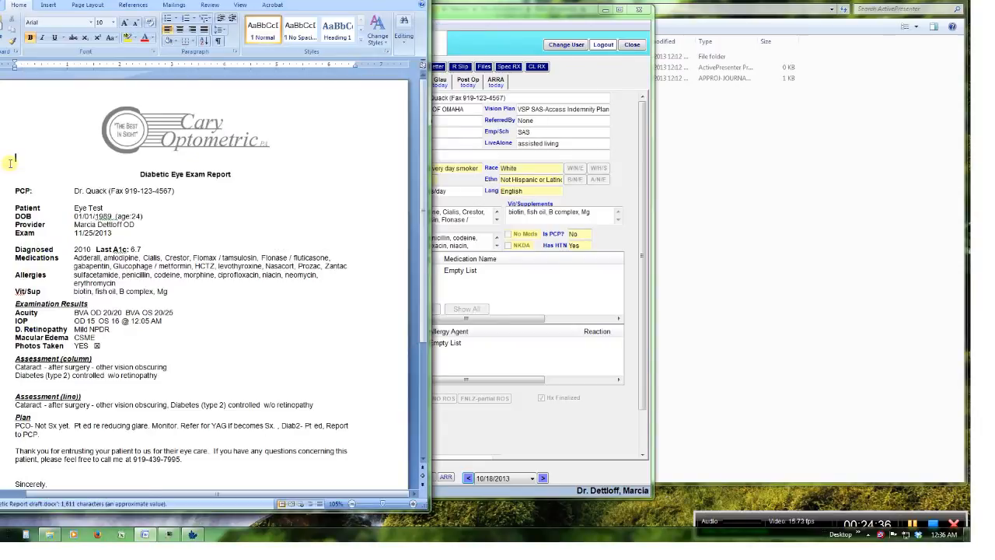
mouse_move(304, 332)
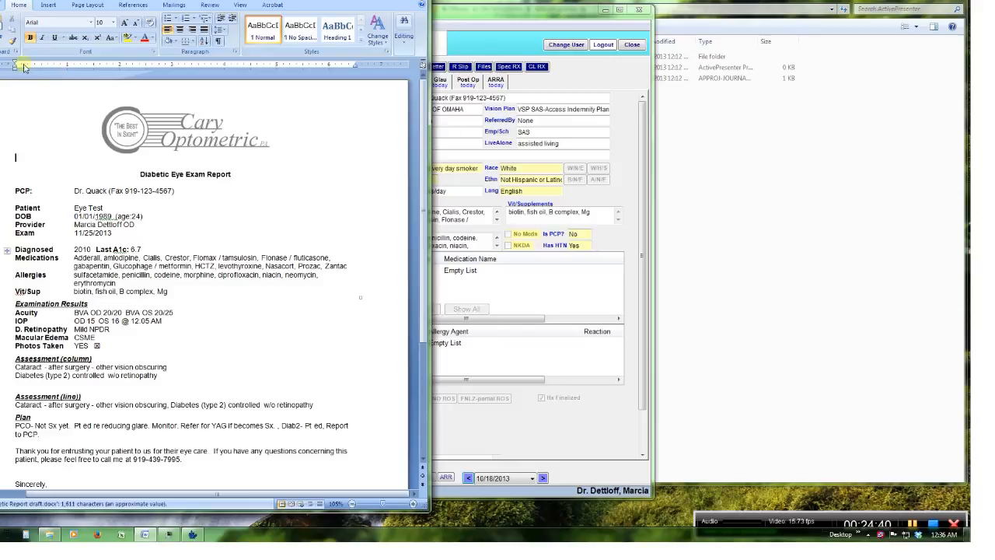
mouse_move(55, 143)
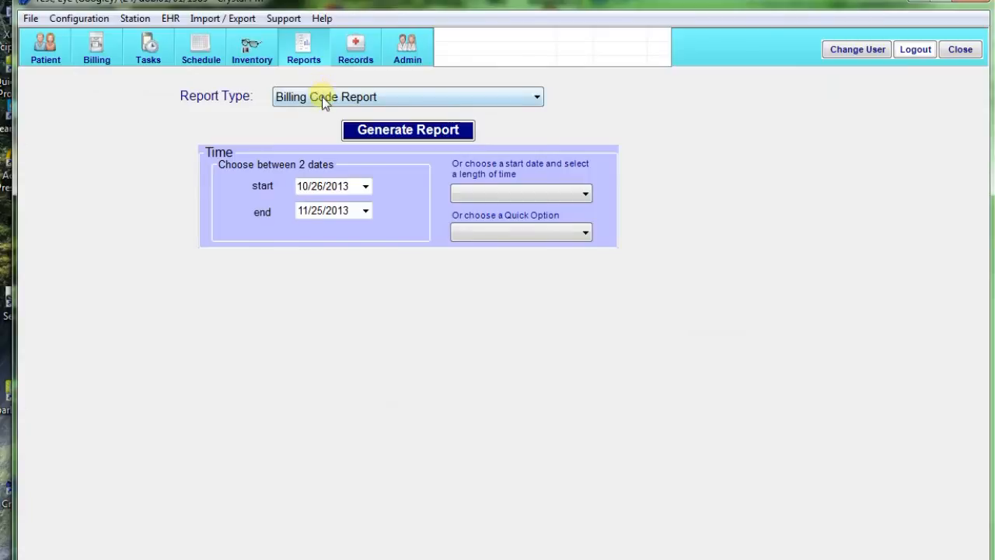
Step: Switch the Report Type from Billing Code Report to a different report
click(407, 97)
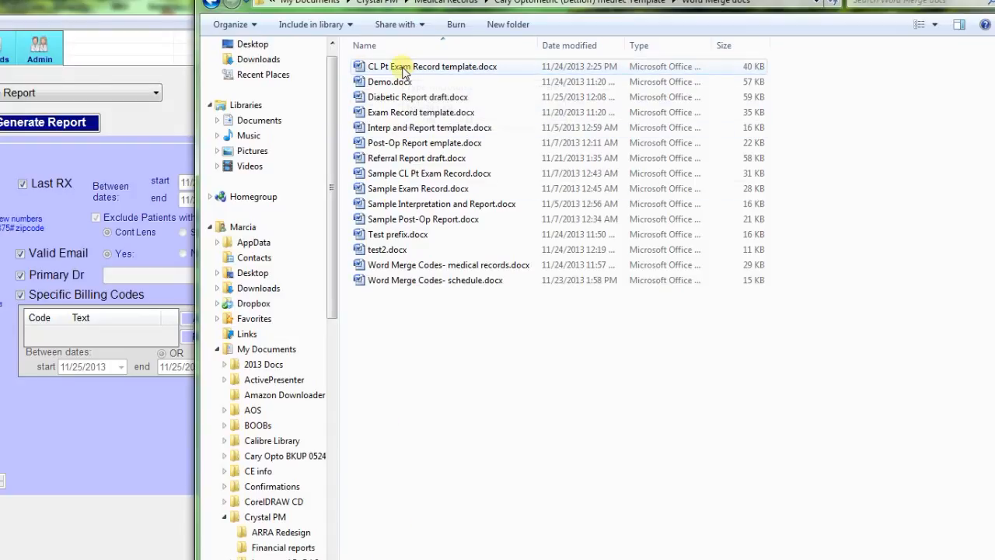
Step: Open 'CL Pt Exam Record template.docx' from the Word Merge docs folder
double_click(434, 66)
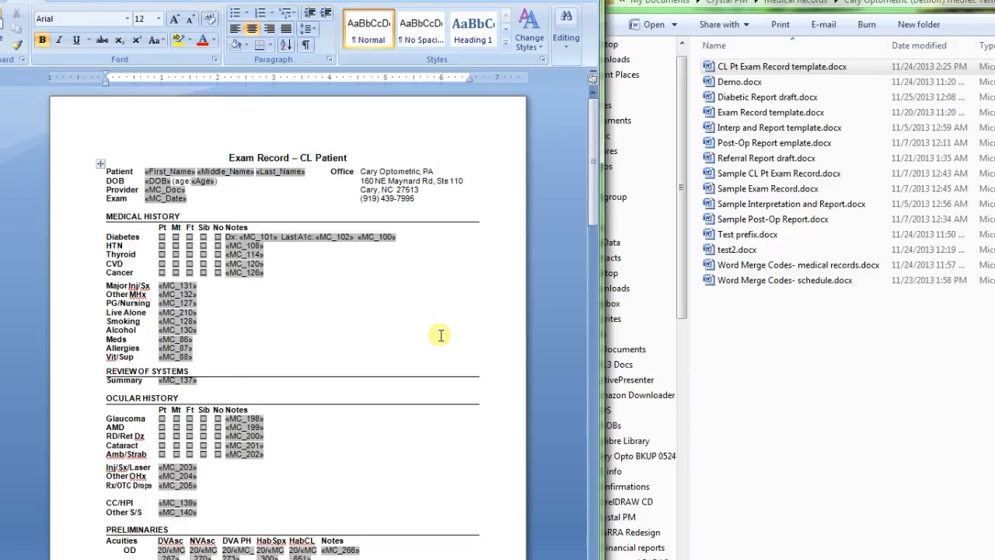
mouse_move(362, 341)
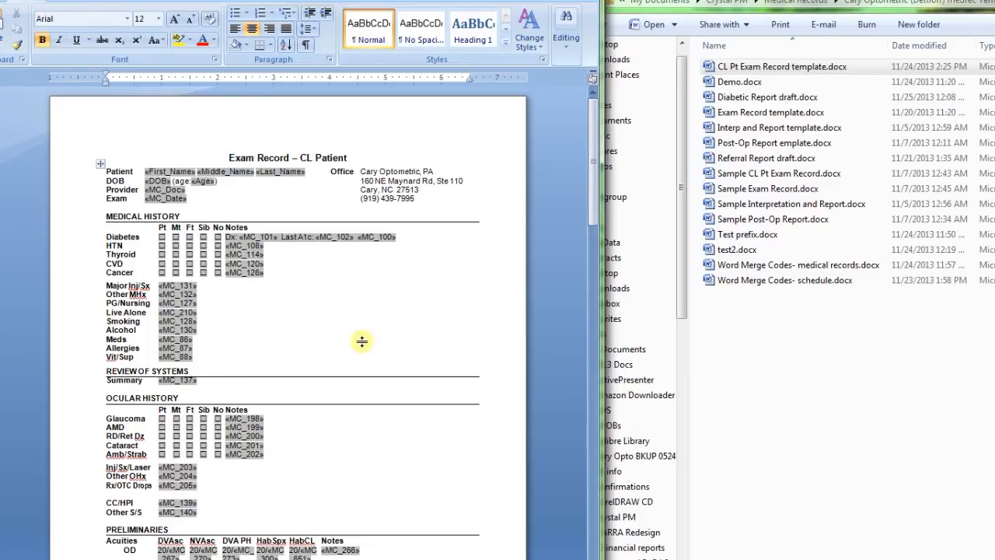
mouse_move(424, 334)
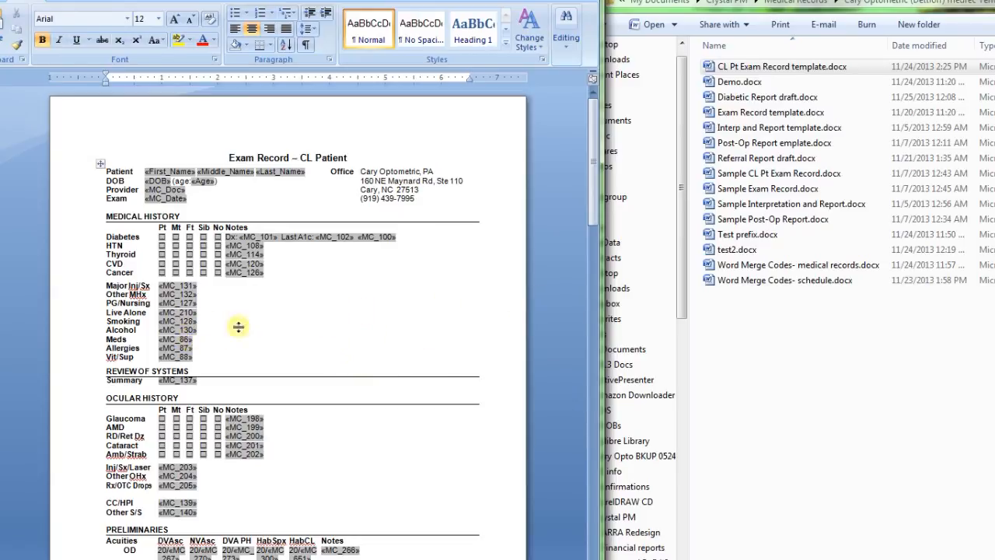
mouse_move(374, 407)
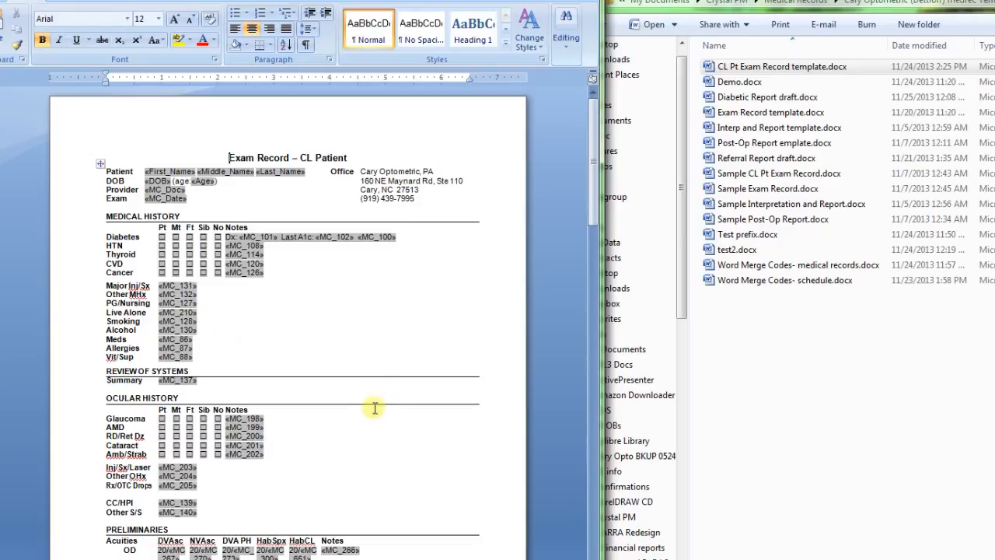
mouse_move(403, 388)
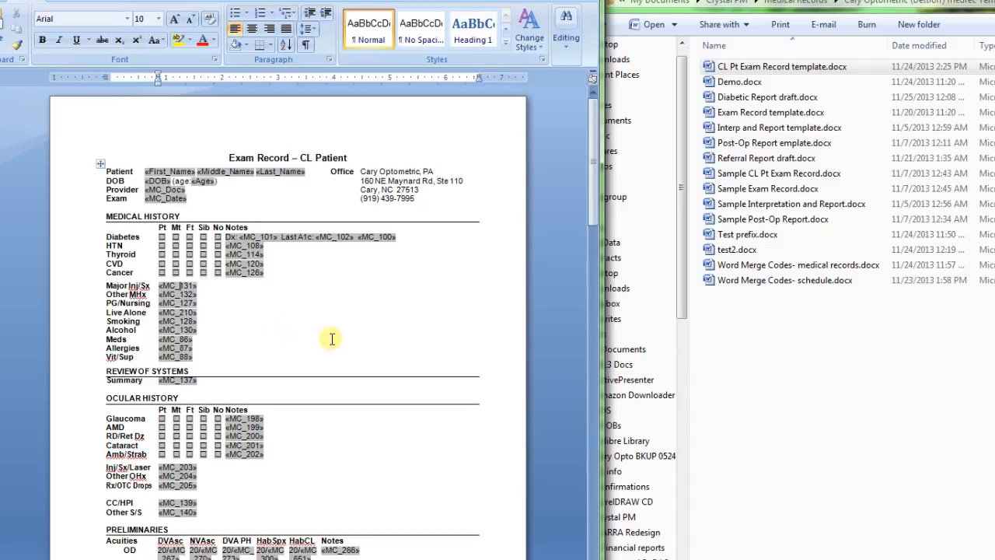
mouse_move(266, 317)
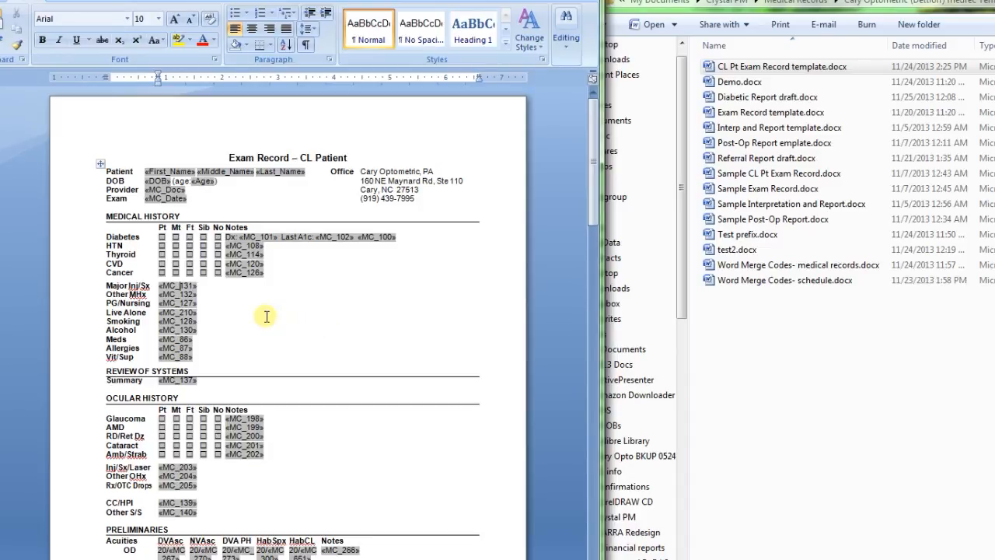
mouse_move(265, 328)
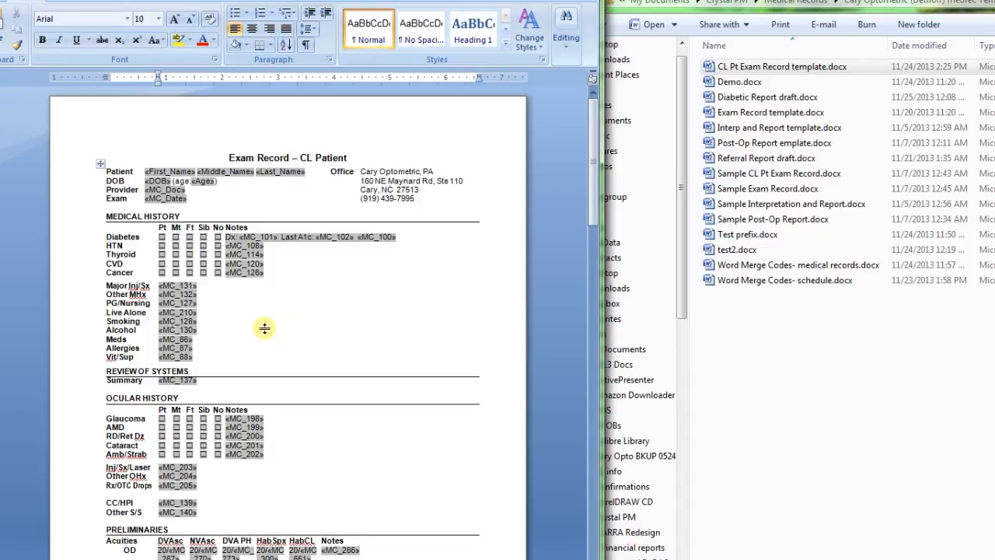
mouse_move(281, 337)
text(1)
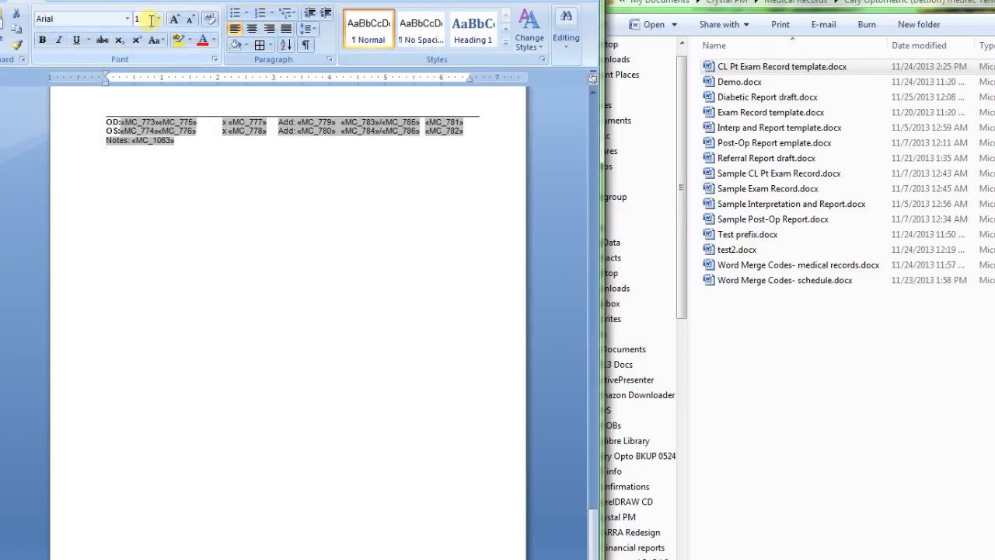
mouse_move(146, 18)
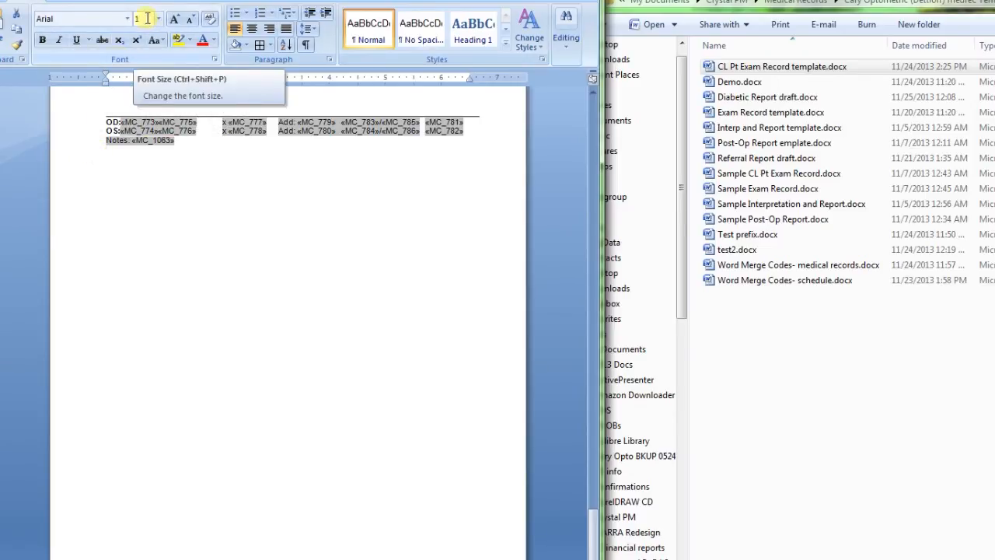